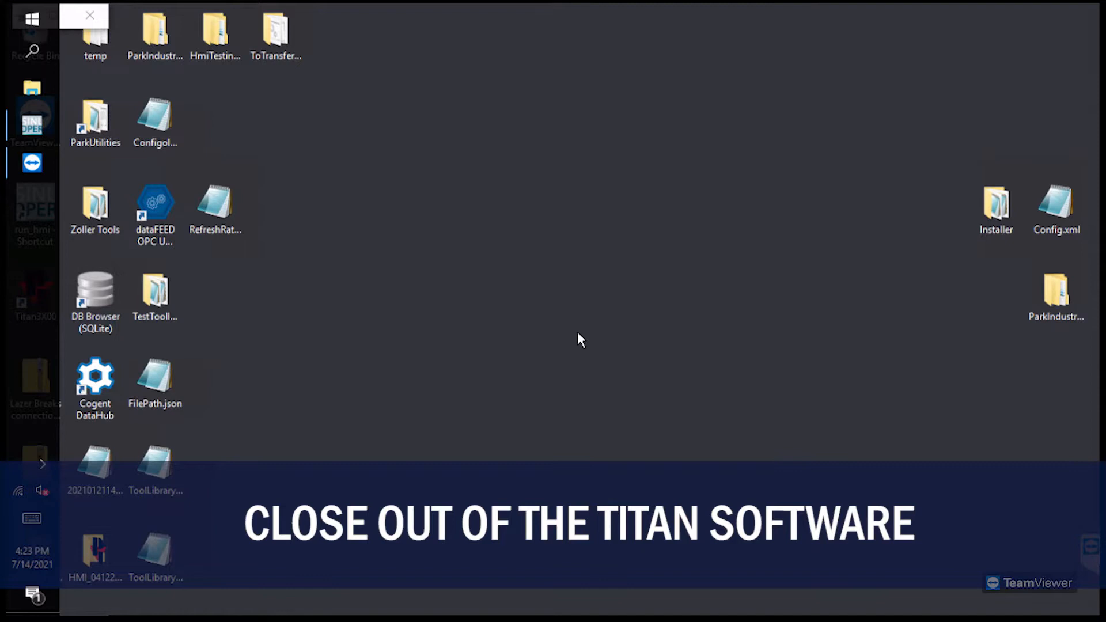
mouse_move(359, 451)
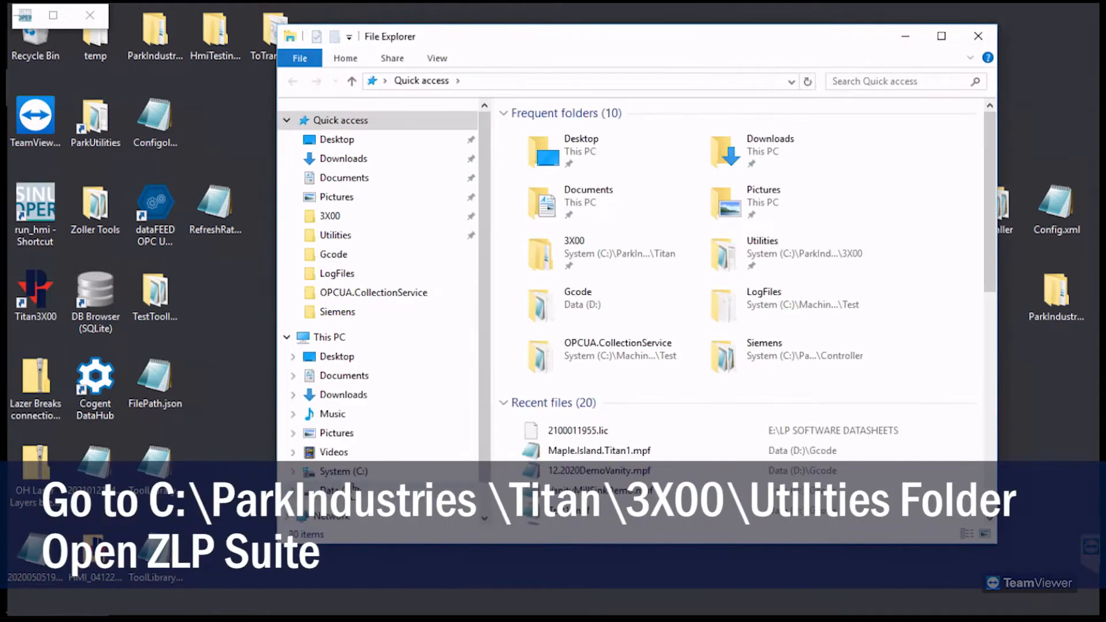
Step: Browse in File Explorer to C:\ParkIndustries\Titan\3X00\Utilities
left_click(342, 471)
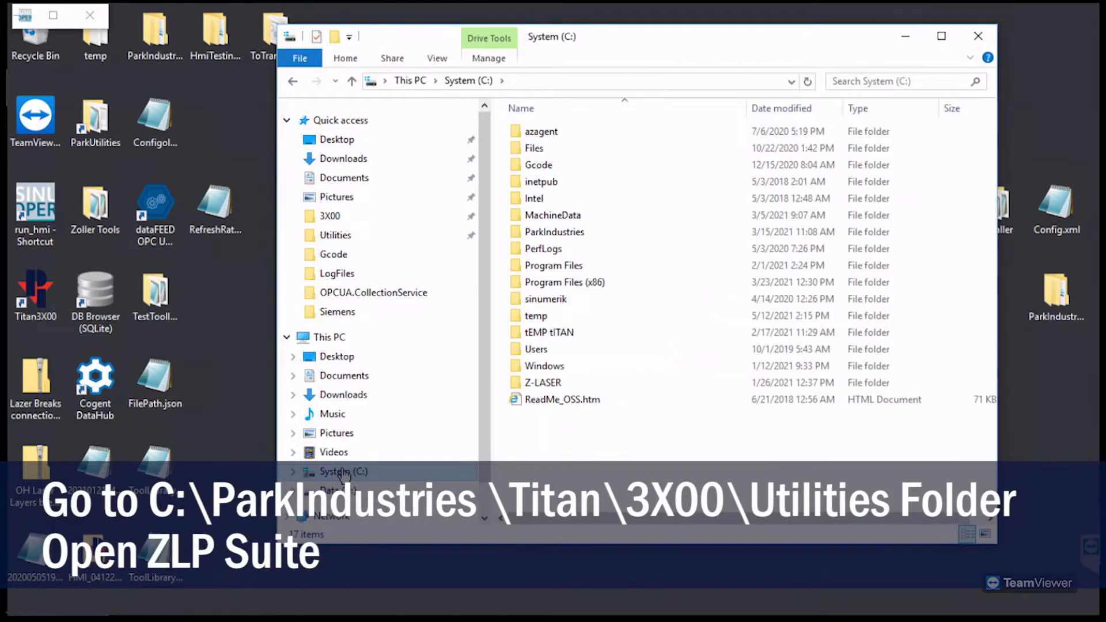
left_click(554, 232)
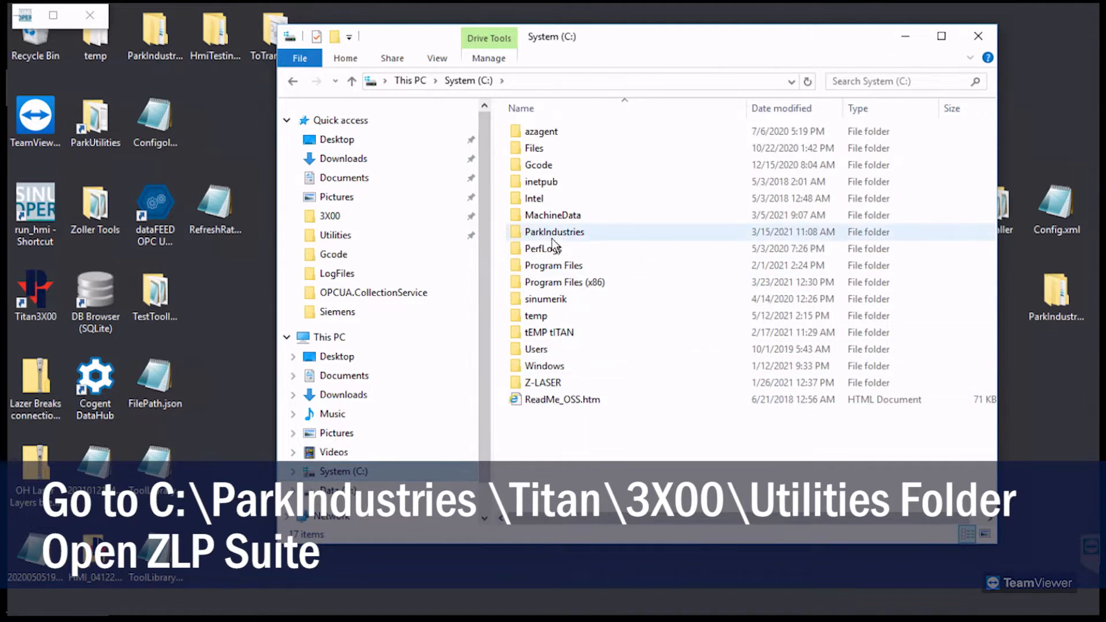
double_click(554, 232)
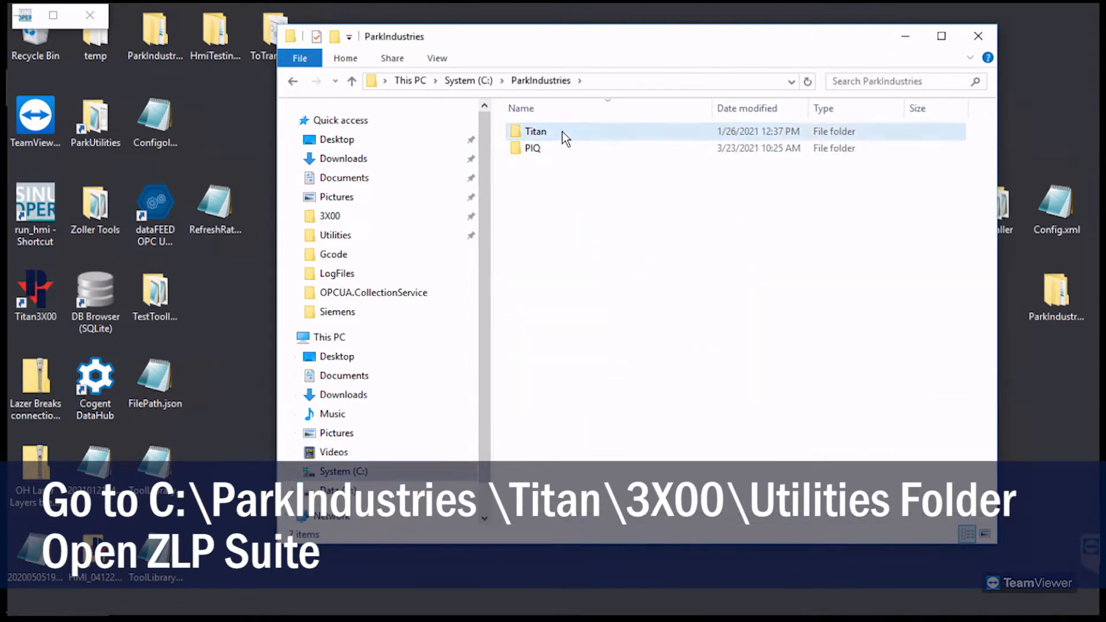
double_click(535, 131)
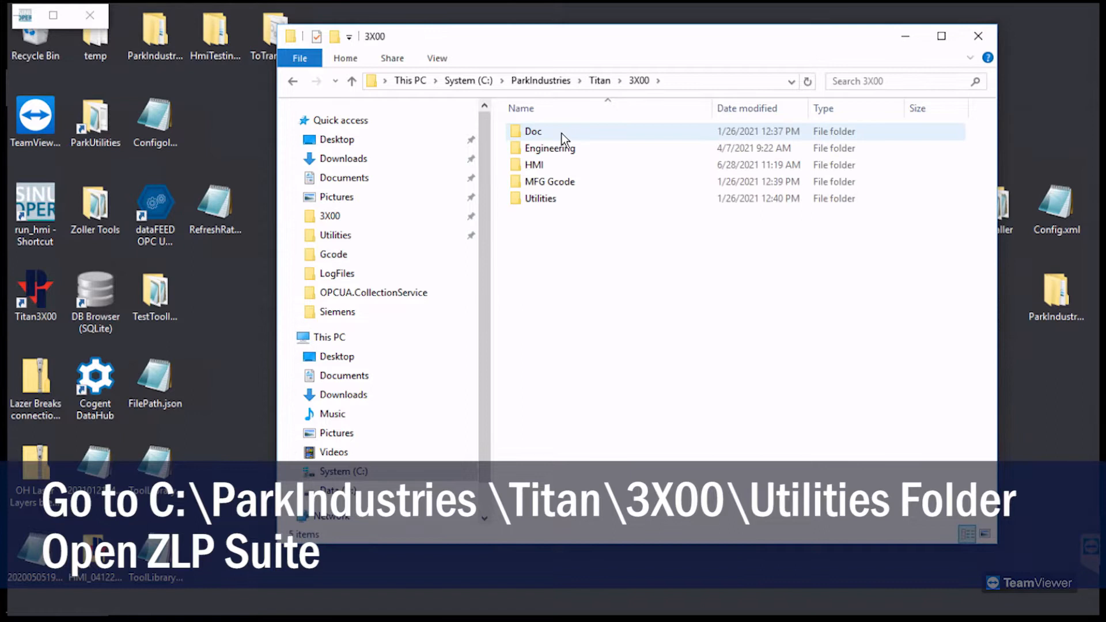
left_click(541, 199)
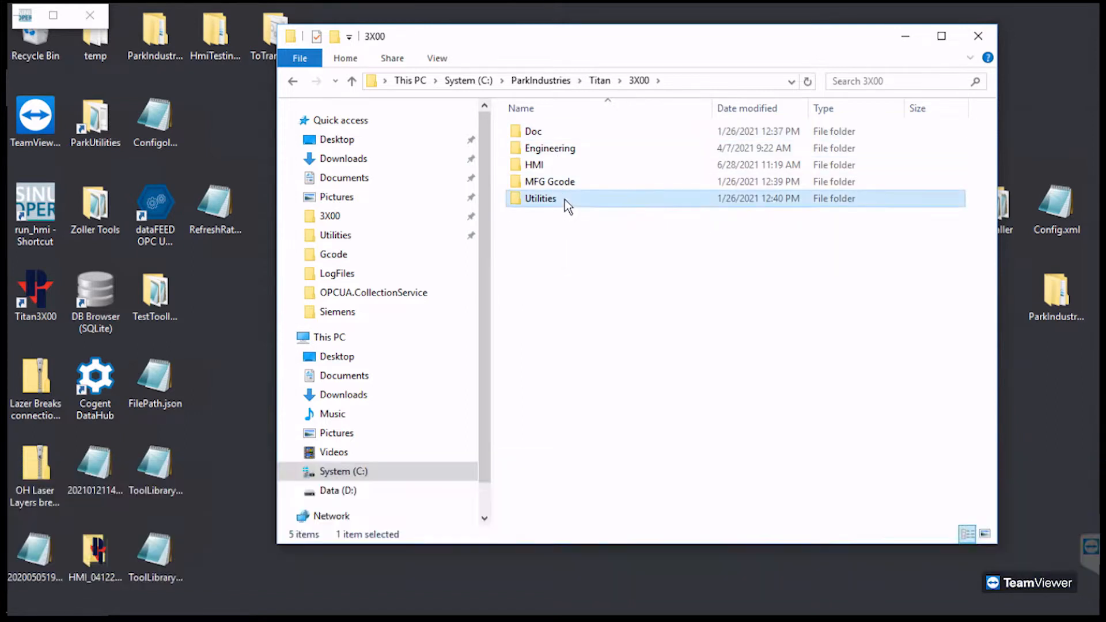
double_click(541, 198)
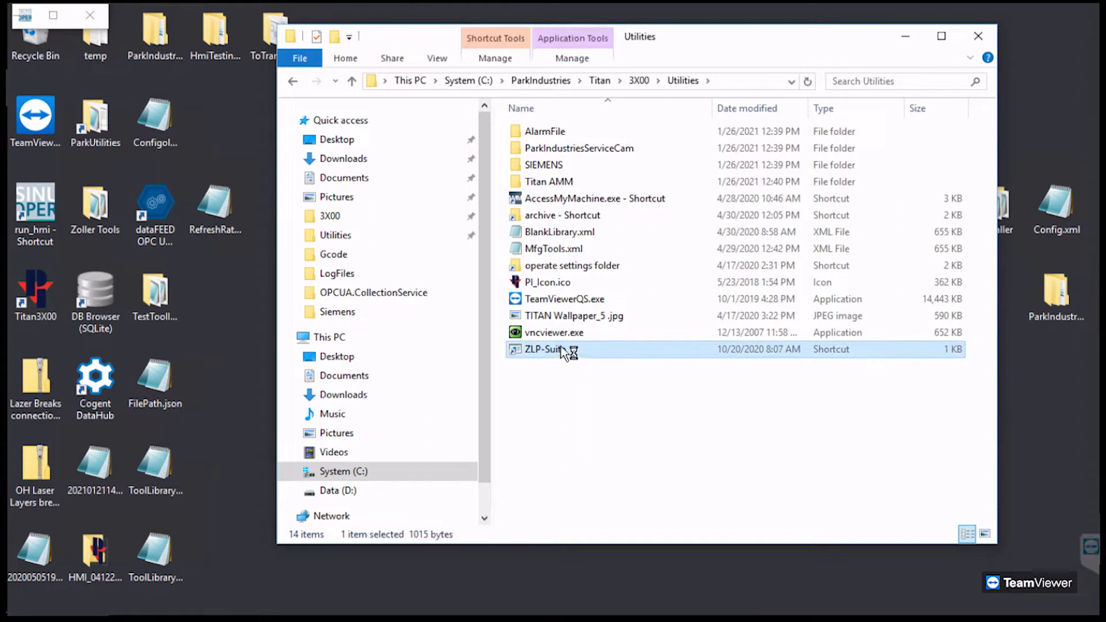
Step: Launch ZLP-Suite from its shortcut and start opening the projector connection window
double_click(541, 349)
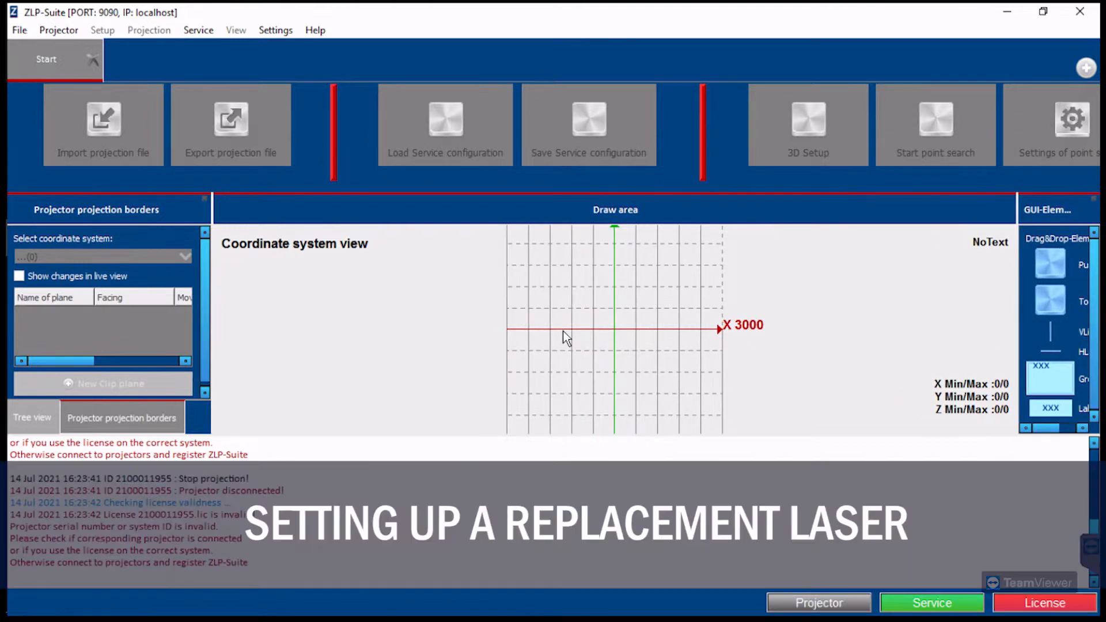
left_click(818, 603)
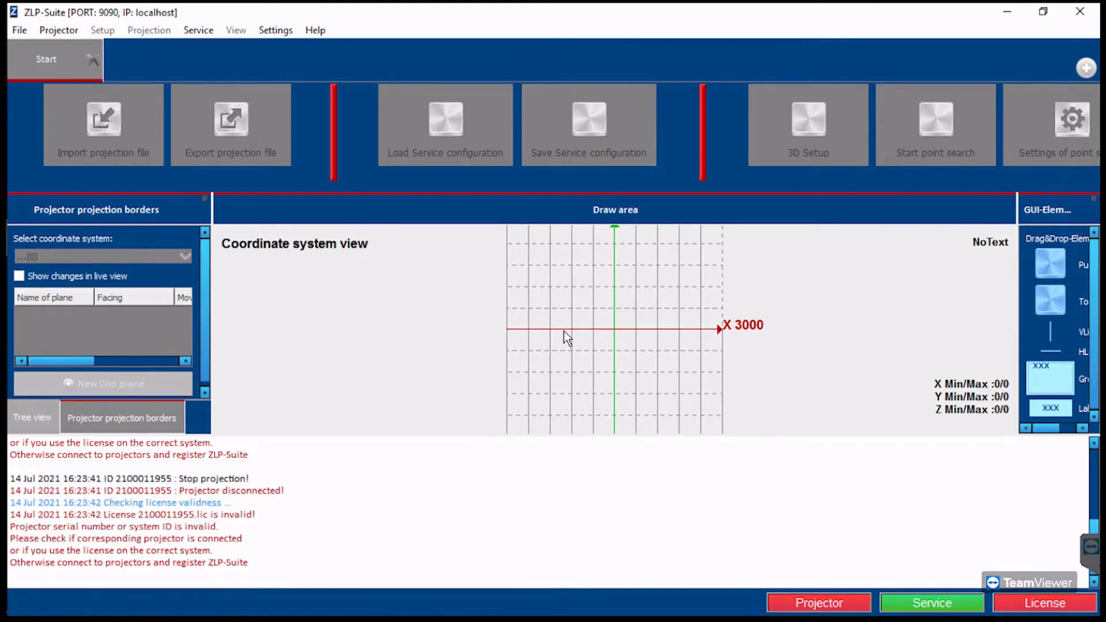
mouse_move(546, 308)
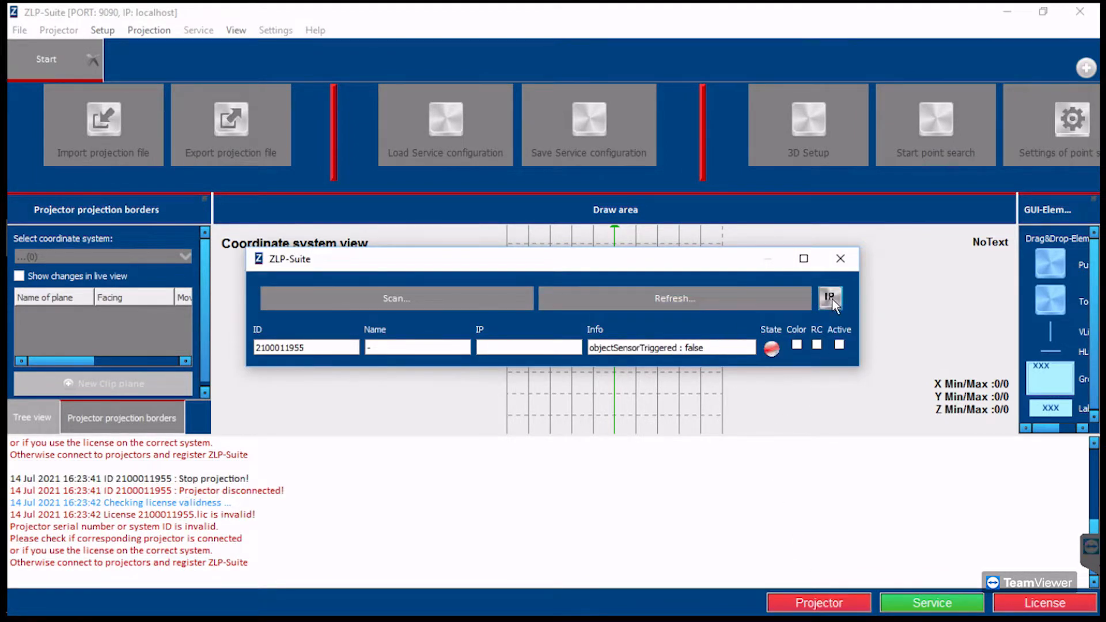
Step: Set the projector scan IP range from 192.168.10.1 to 192.168.10.241
left_click(830, 297)
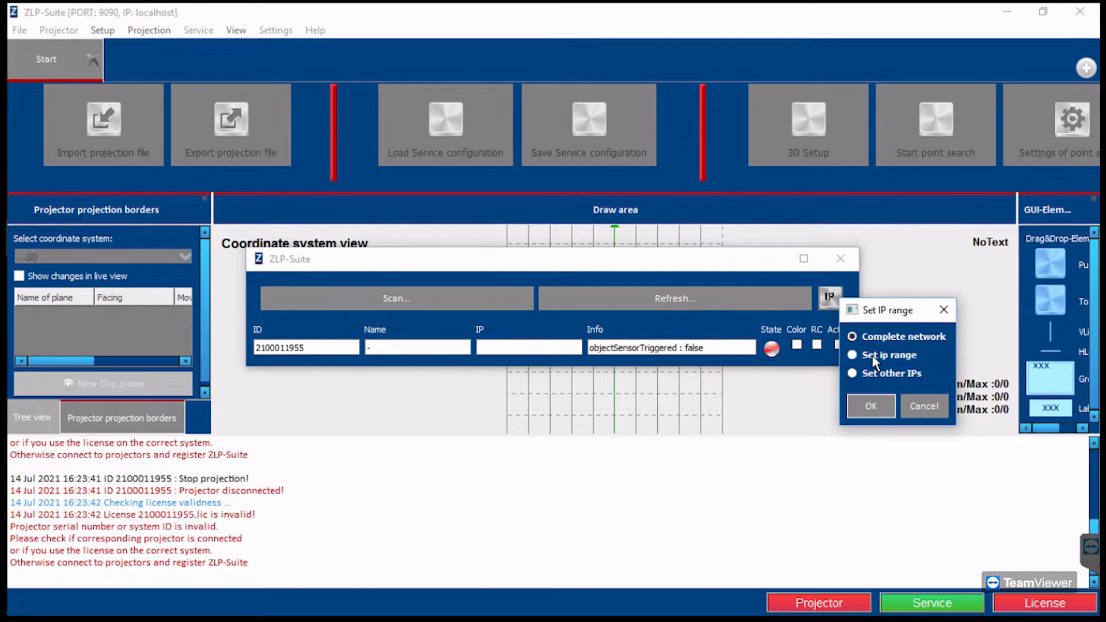
left_click(853, 354)
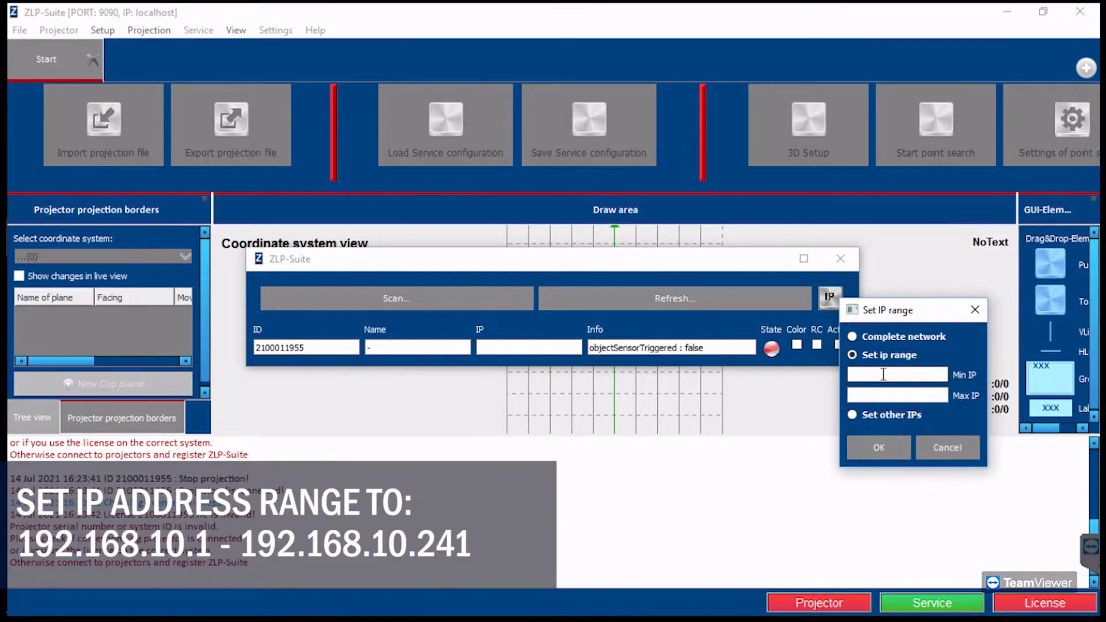
type("192.168.10.10")
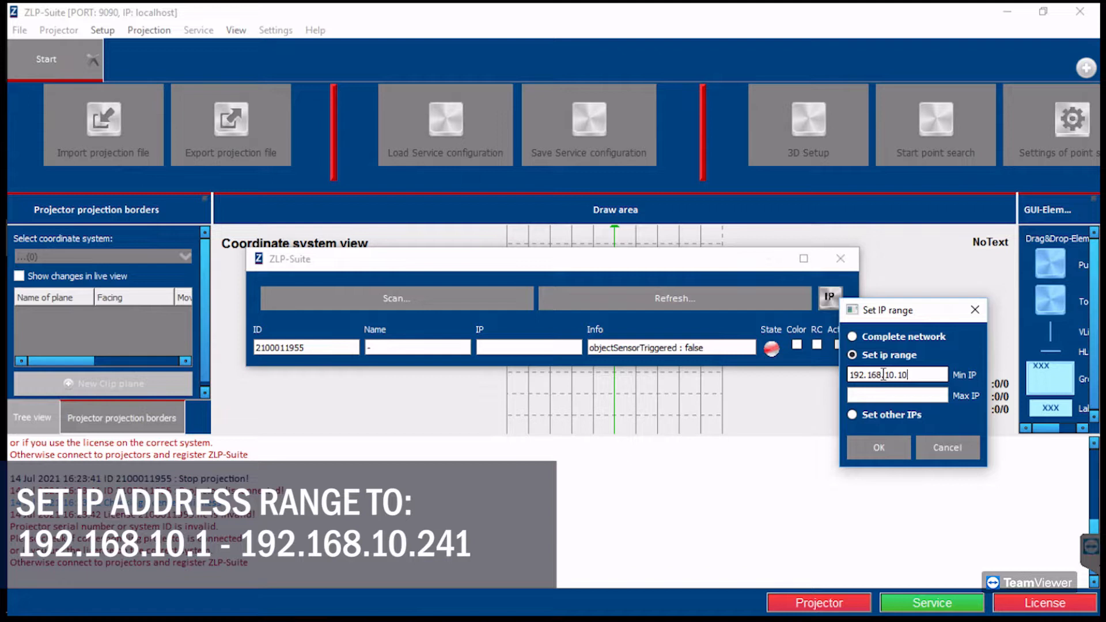
key("Backspace")
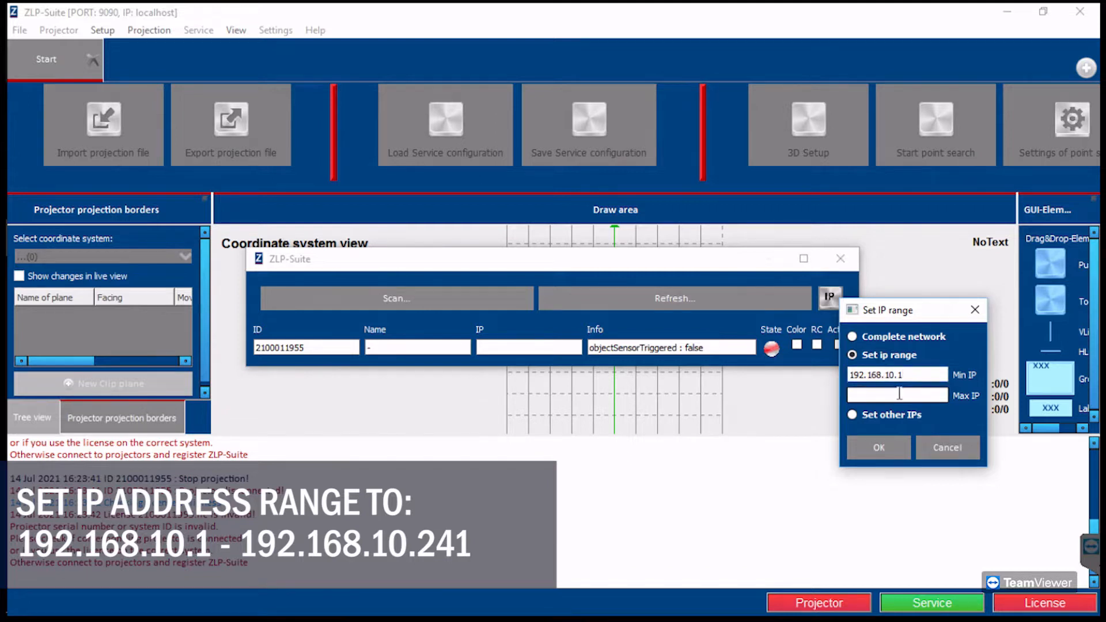
type("192.168.10.")
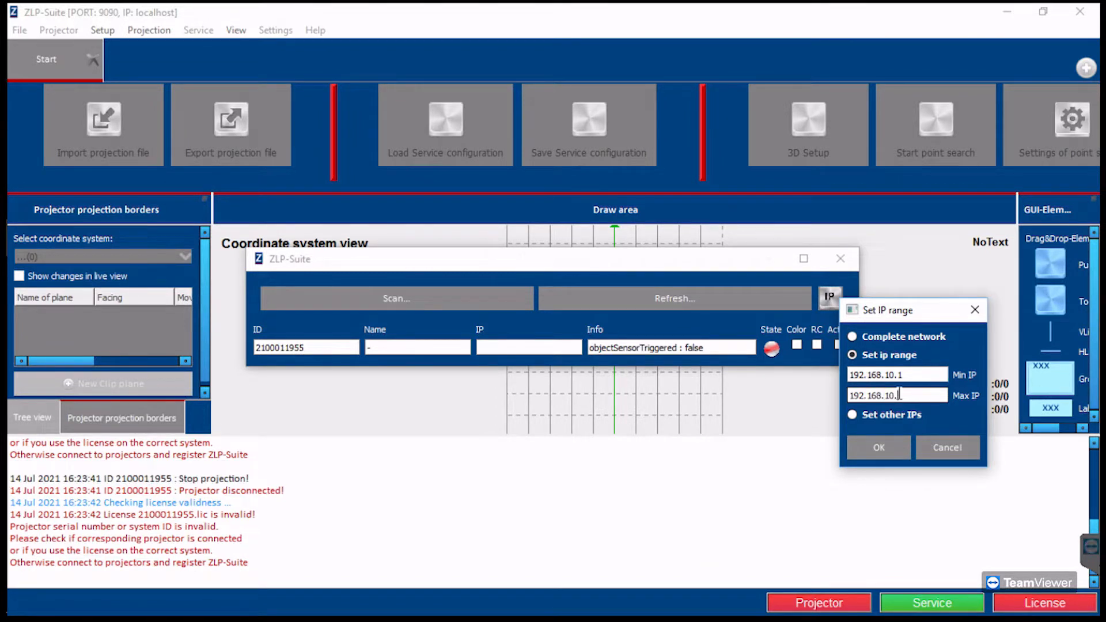
type("241")
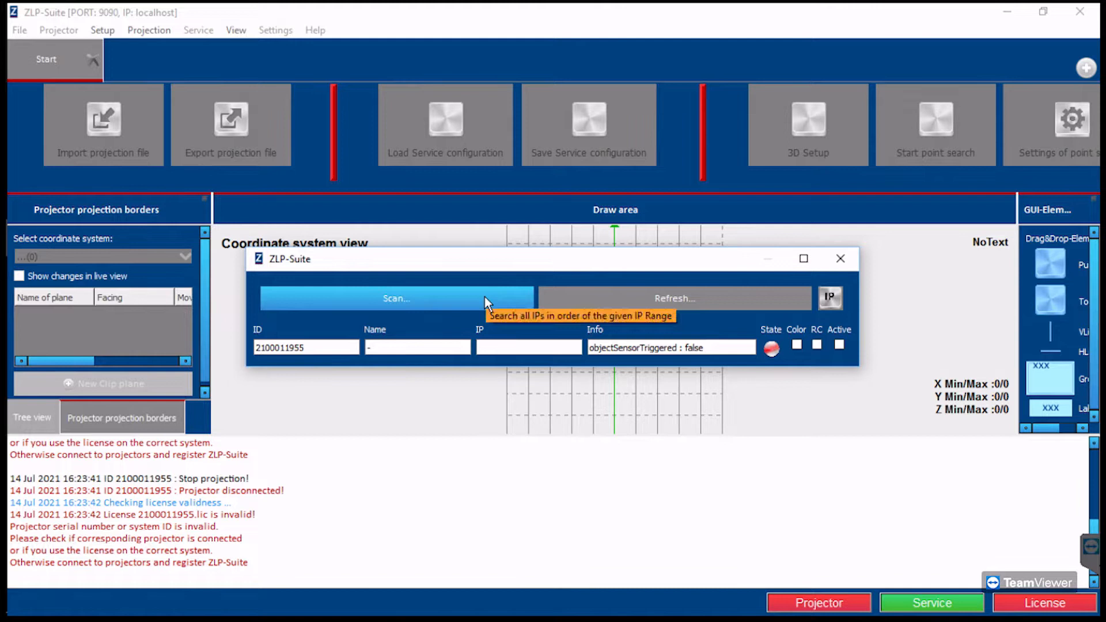
left_click(395, 298)
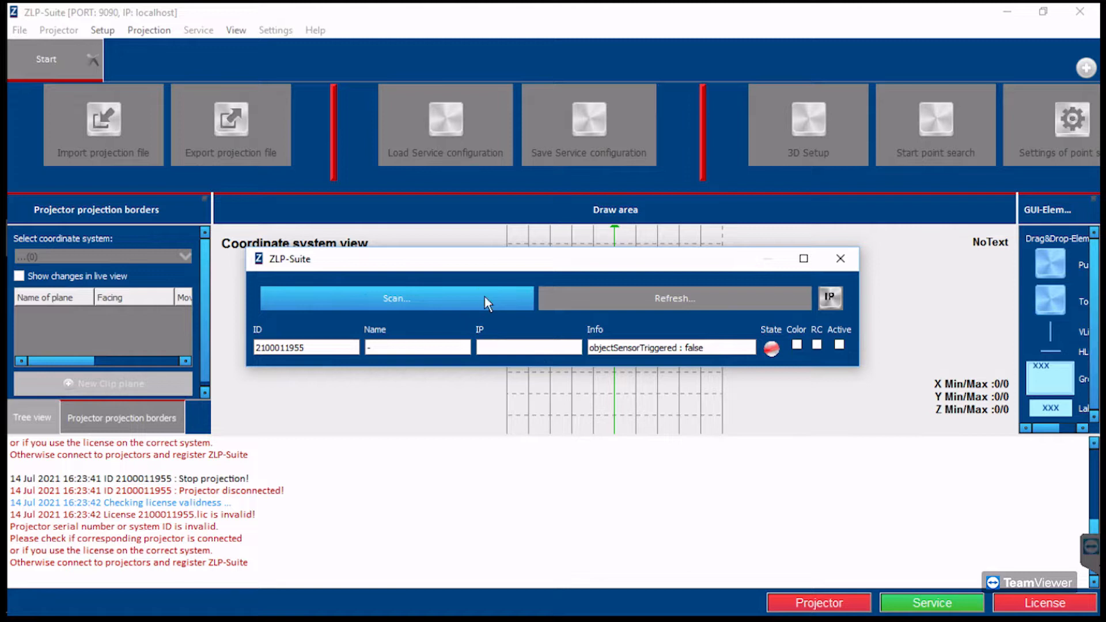
left_click(395, 298)
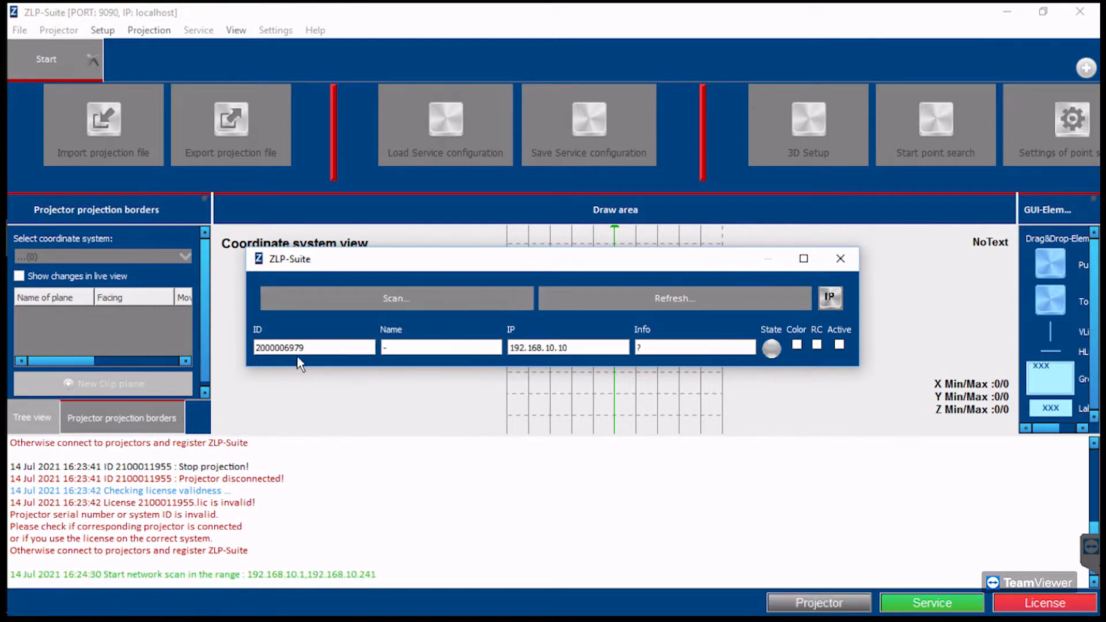
mouse_move(569, 425)
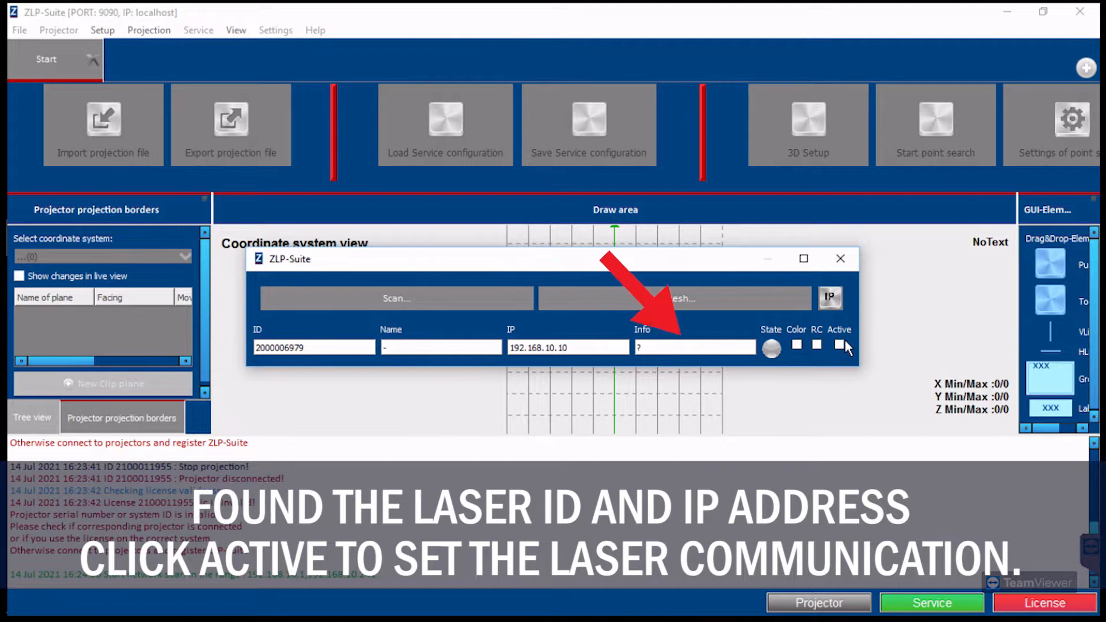
left_click(839, 346)
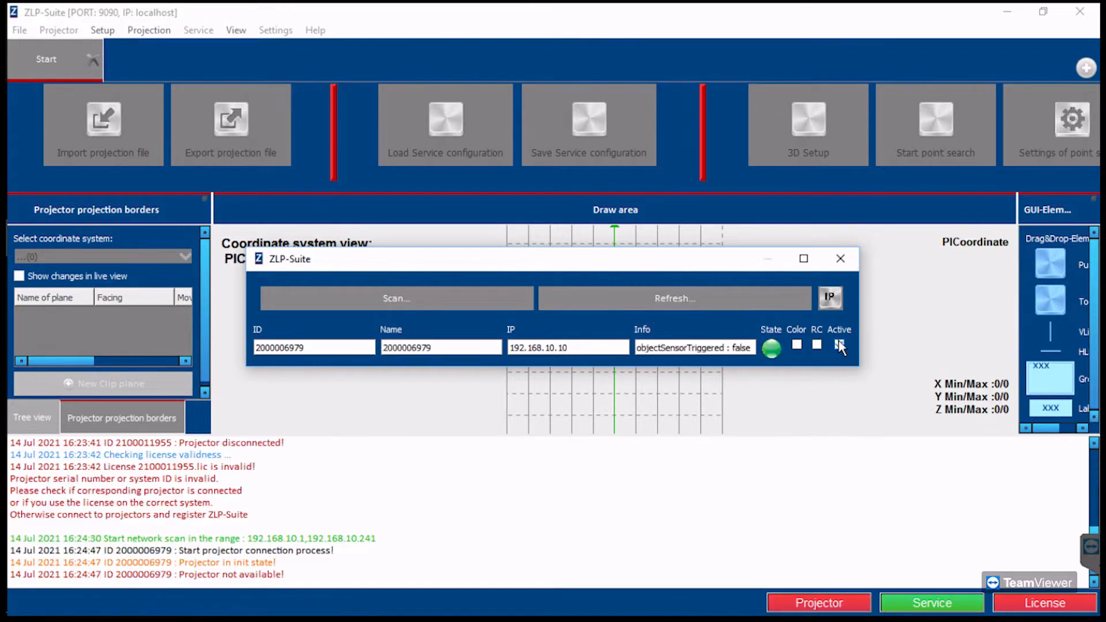
left_click(839, 345)
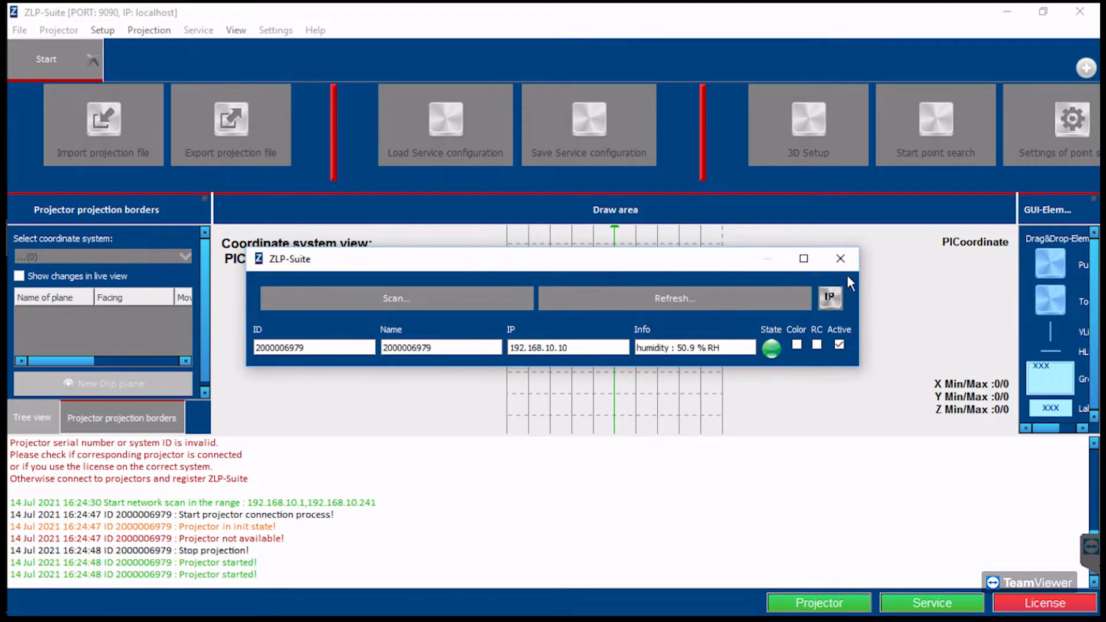
left_click(840, 258)
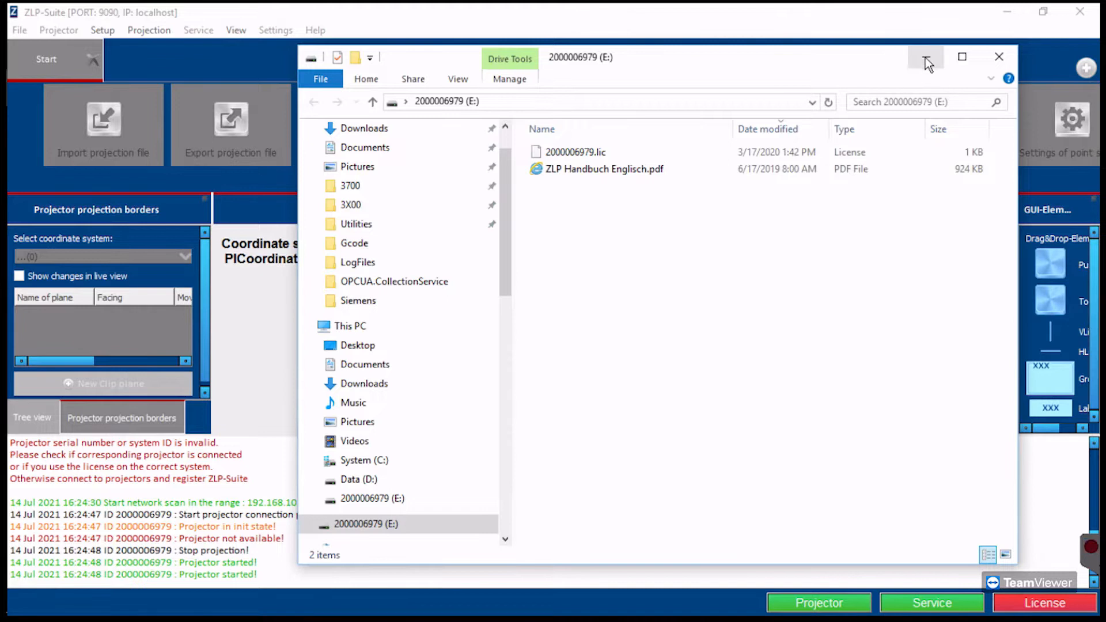
Step: Load the license file from the USB drive, confirm overwrite, and close the crashed ZLP-Suite
left_click(999, 56)
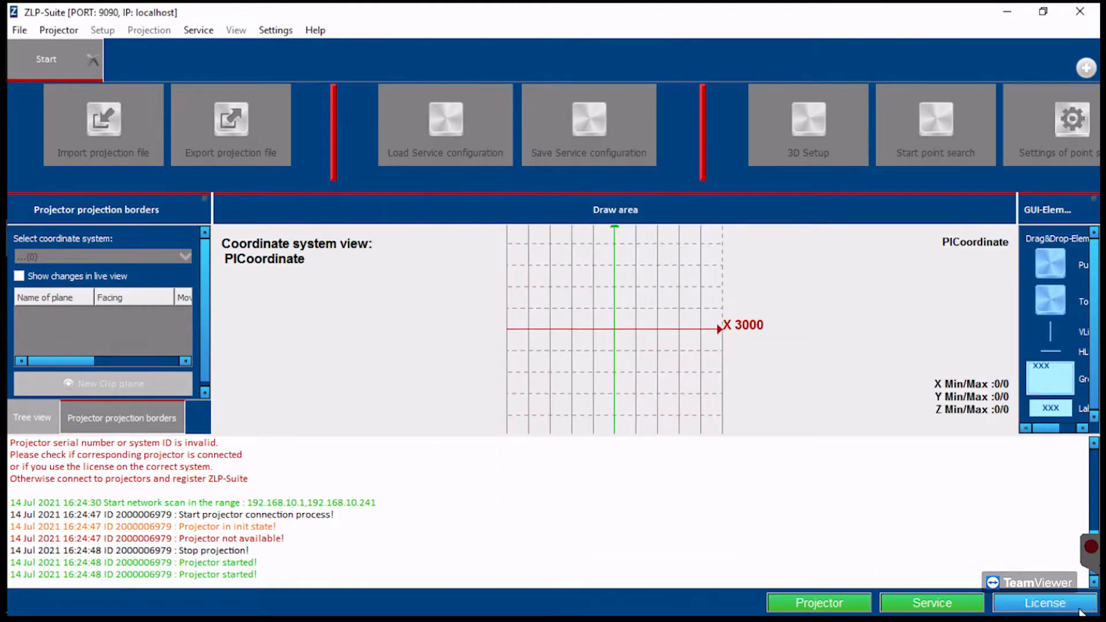
left_click(1043, 603)
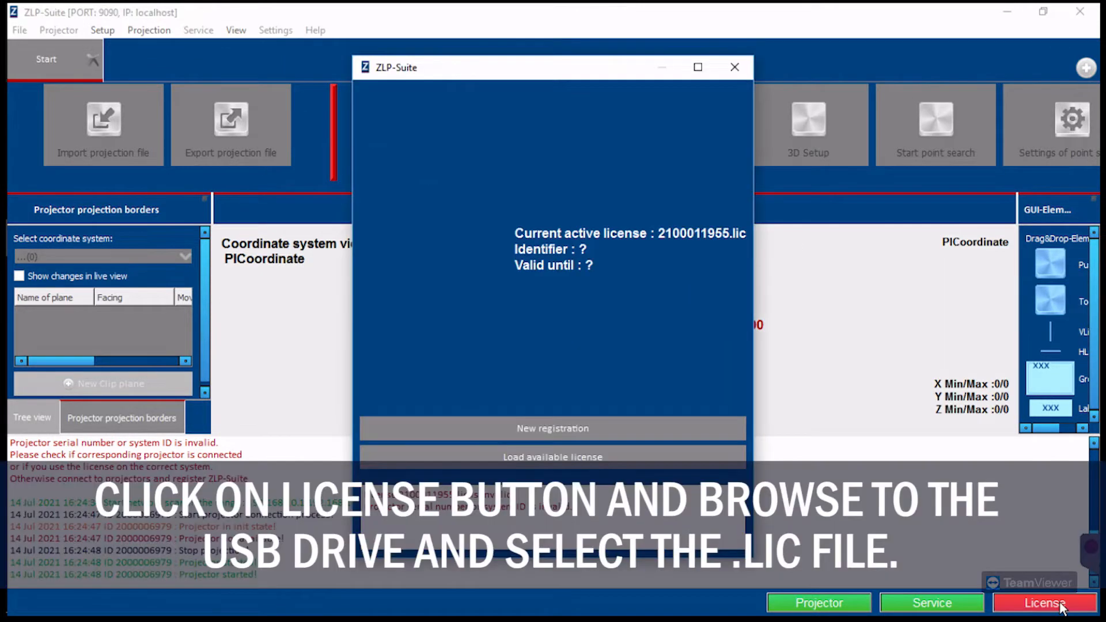
left_click(553, 456)
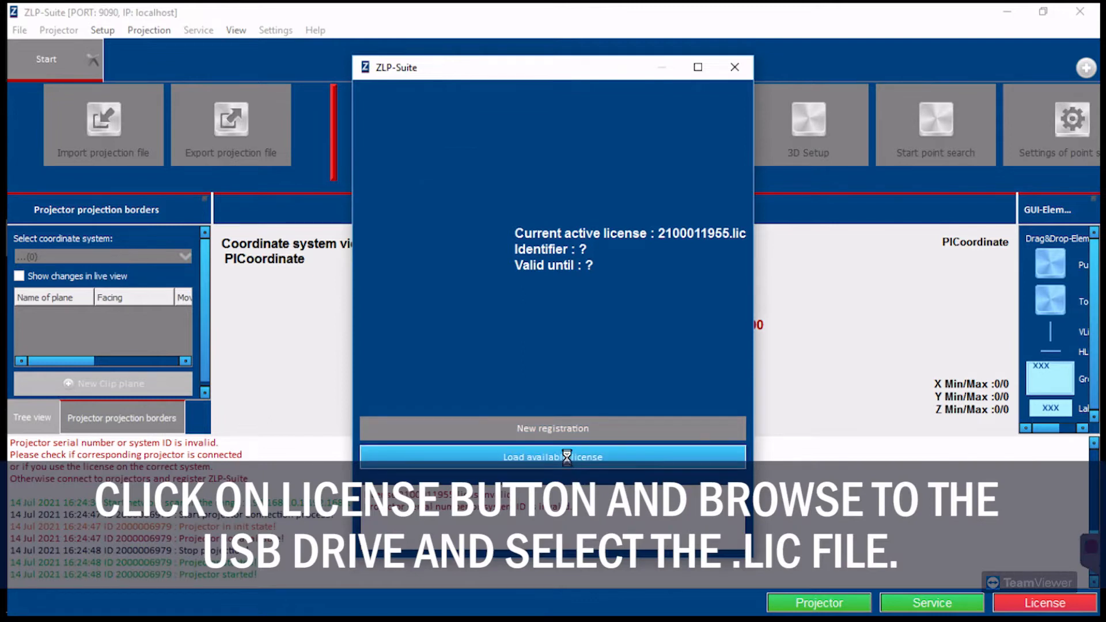
left_click(552, 456)
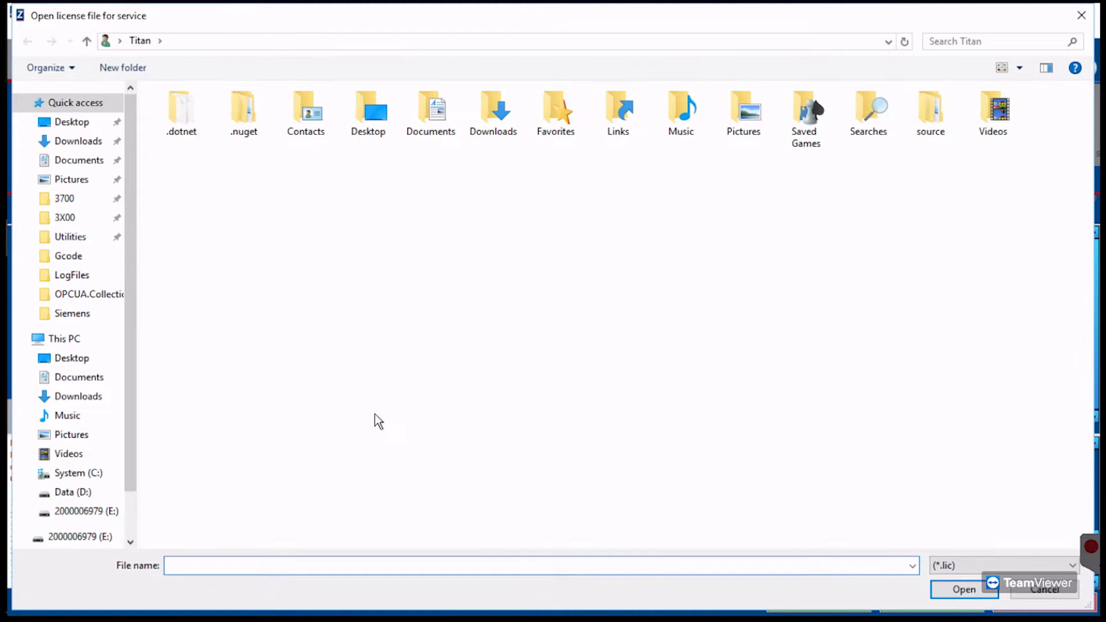
left_click(78, 511)
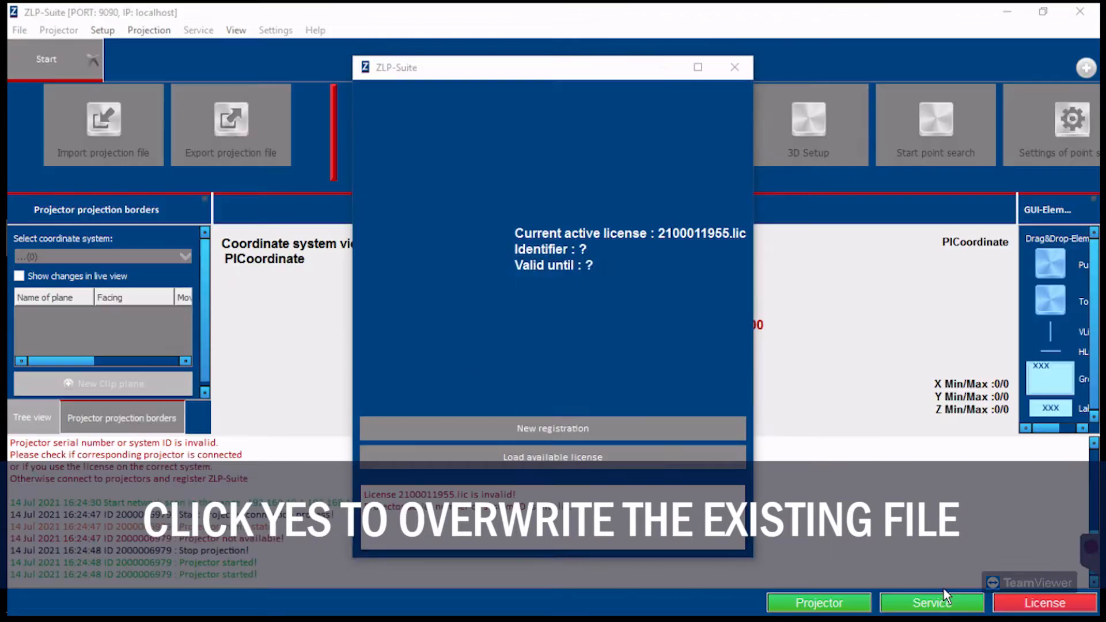
left_click(553, 428)
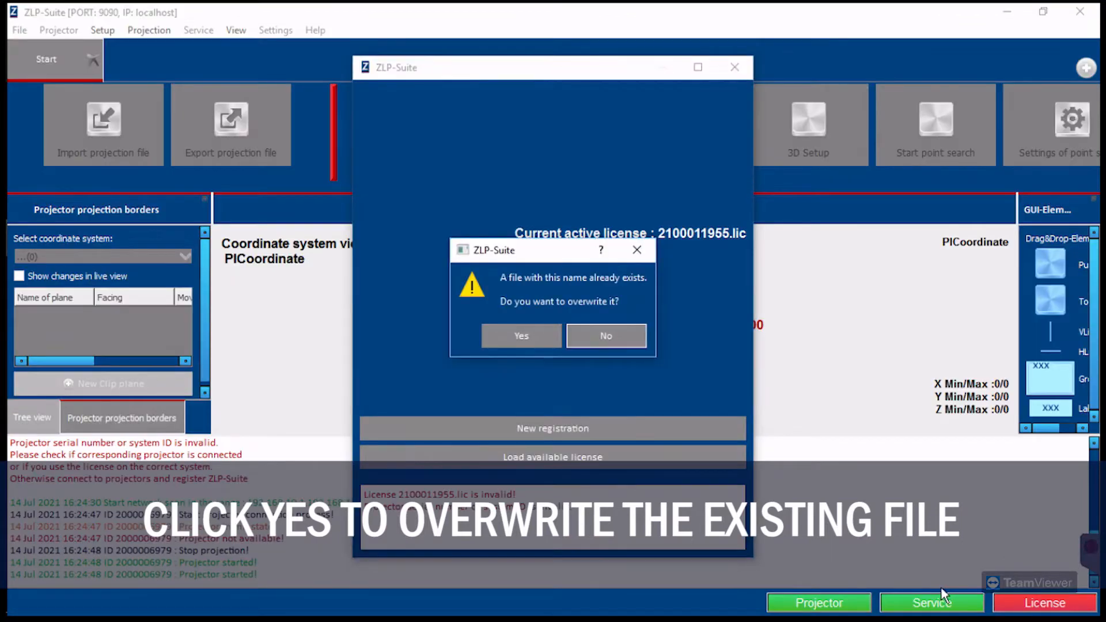
left_click(521, 335)
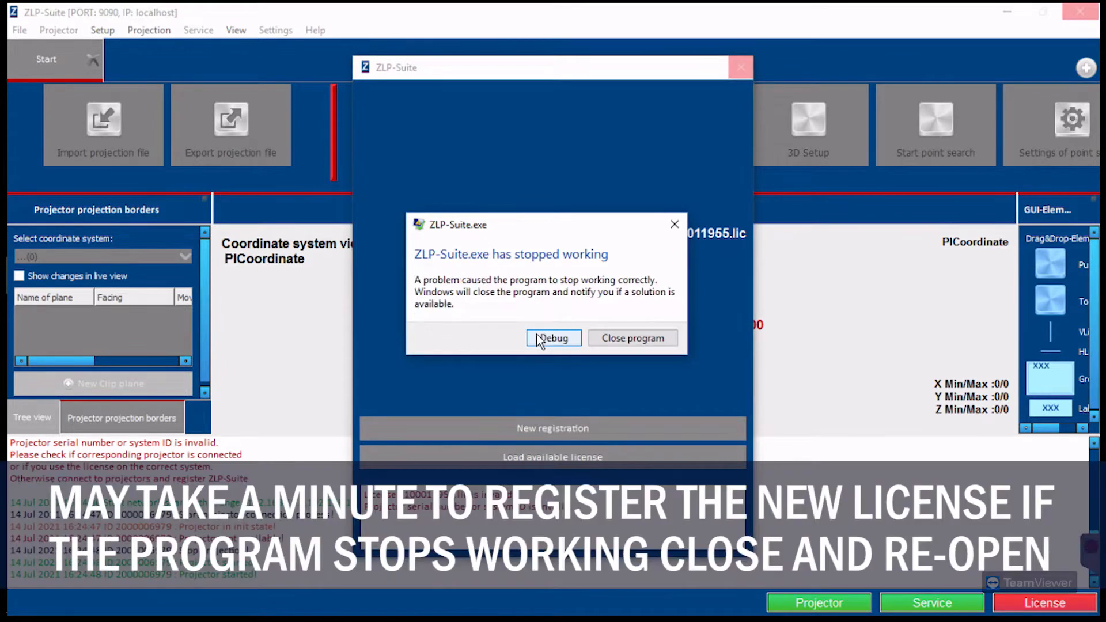
mouse_move(584, 345)
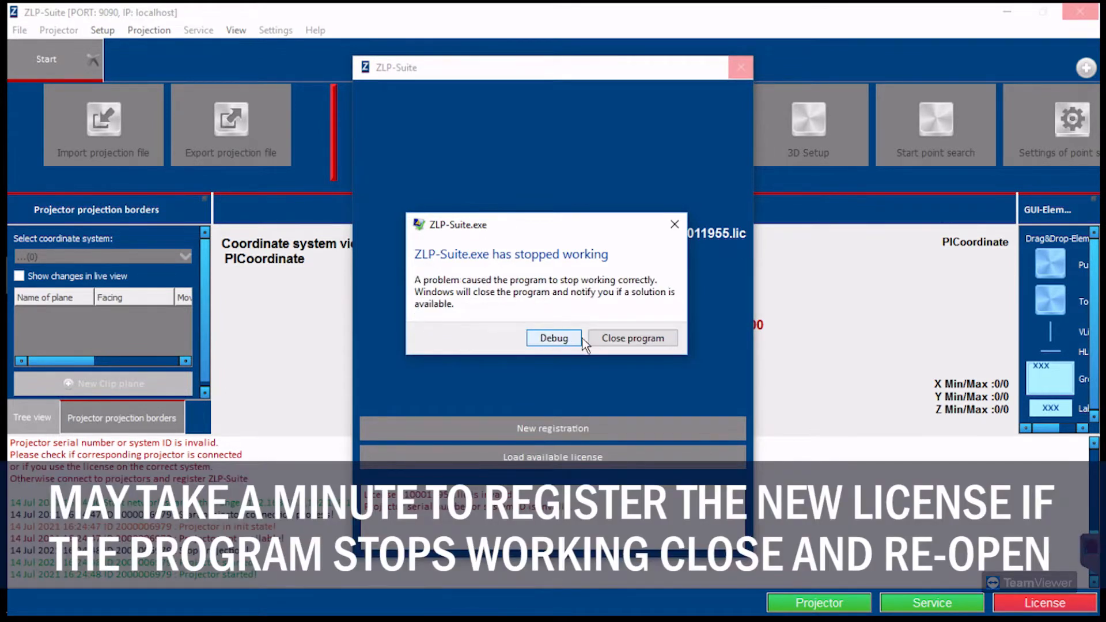
left_click(632, 338)
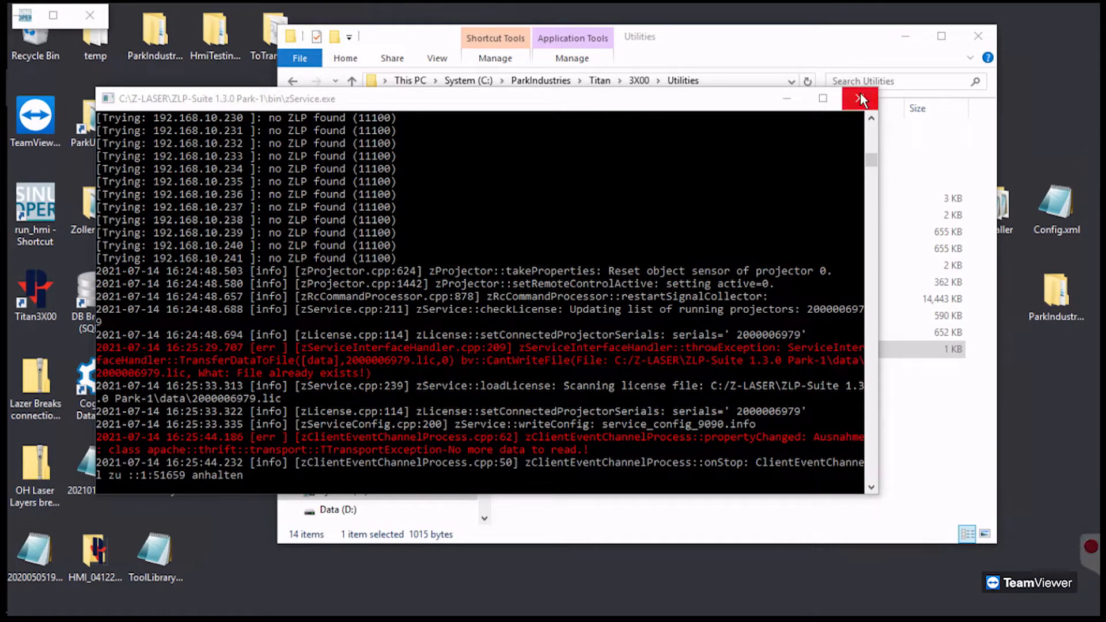
Step: Close the zService console and relaunch ZLP-Suite from the Utilities shortcut
left_click(859, 98)
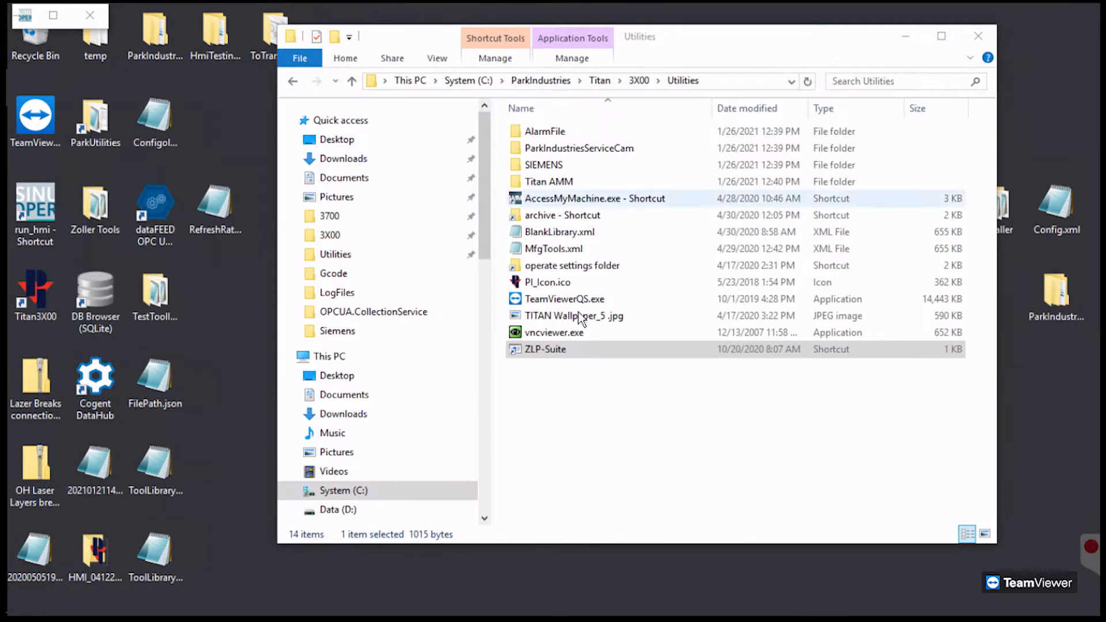
left_click(546, 349)
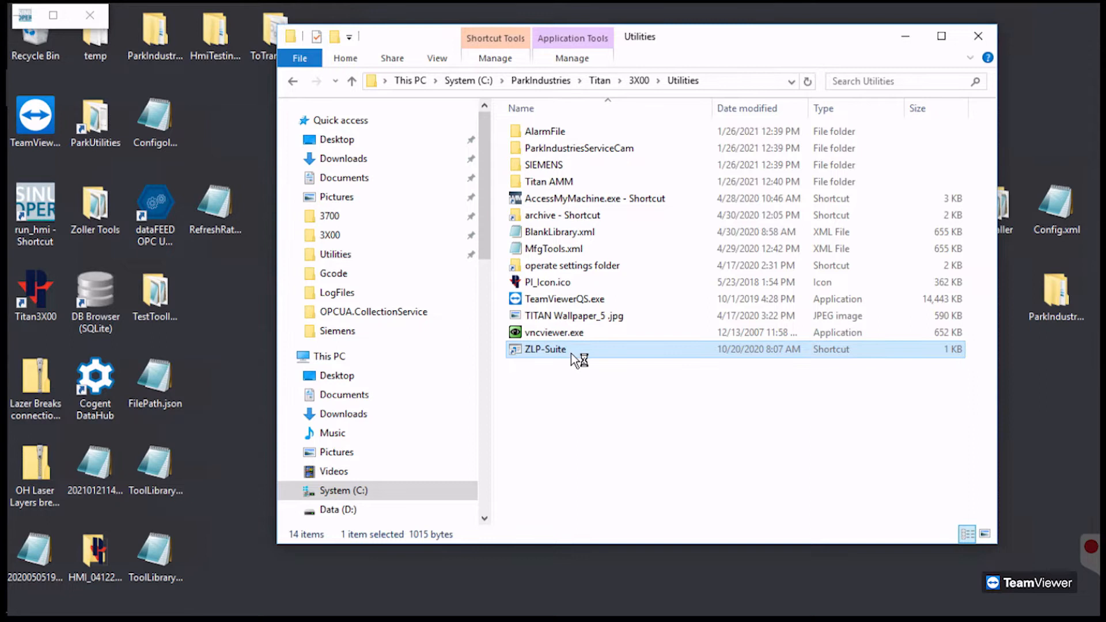
double_click(544, 349)
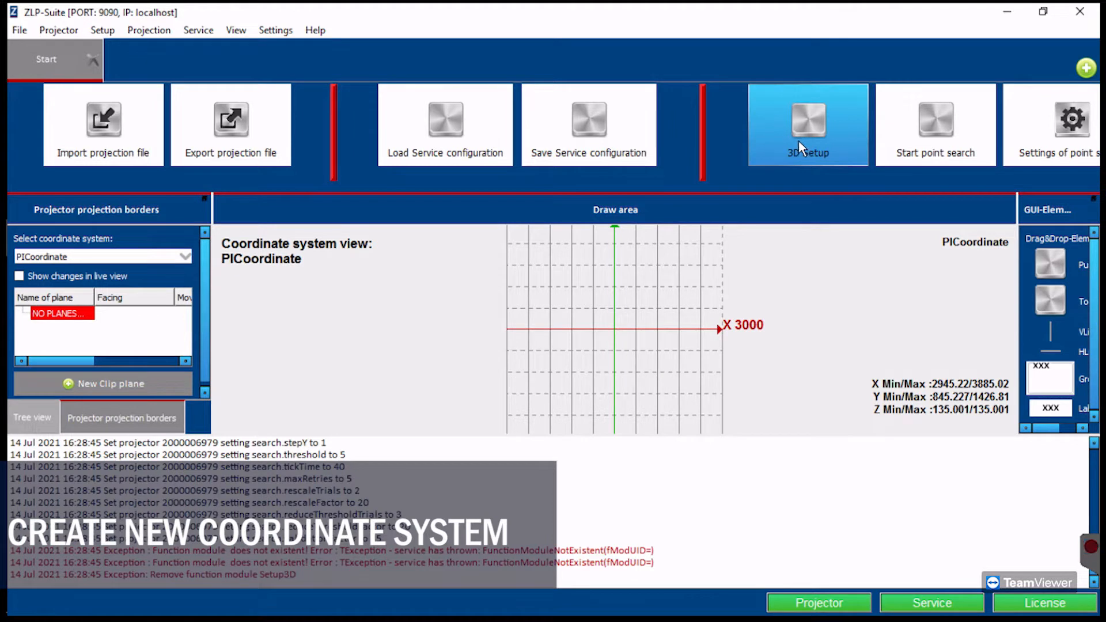
Step: In 3D Setup, stop projection and start a new coordinate system named PICoordinate
left_click(807, 125)
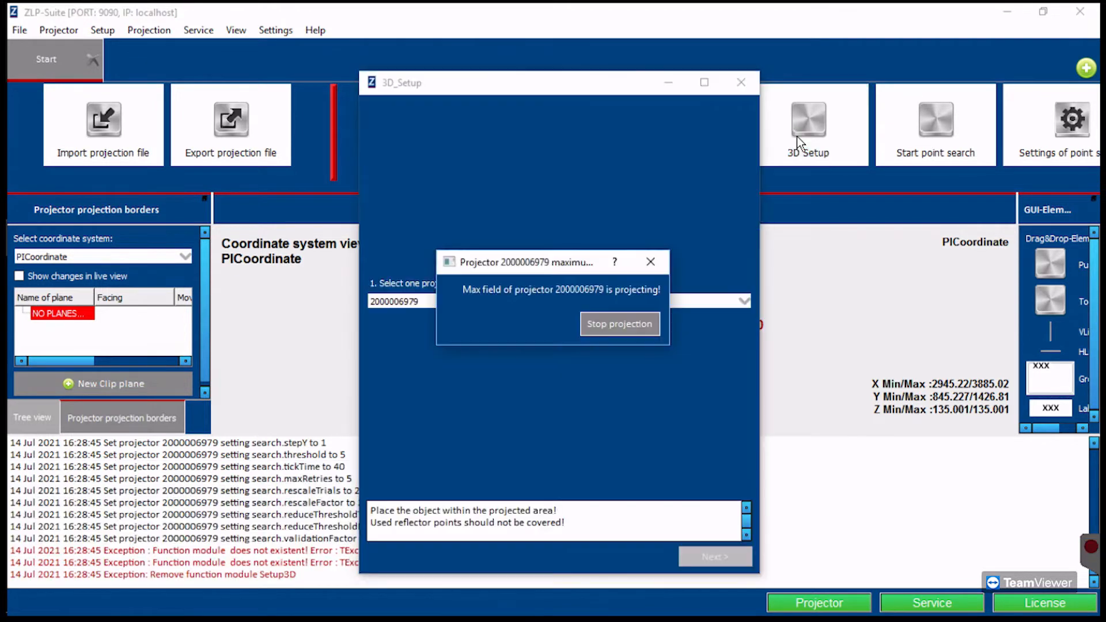
left_click(619, 323)
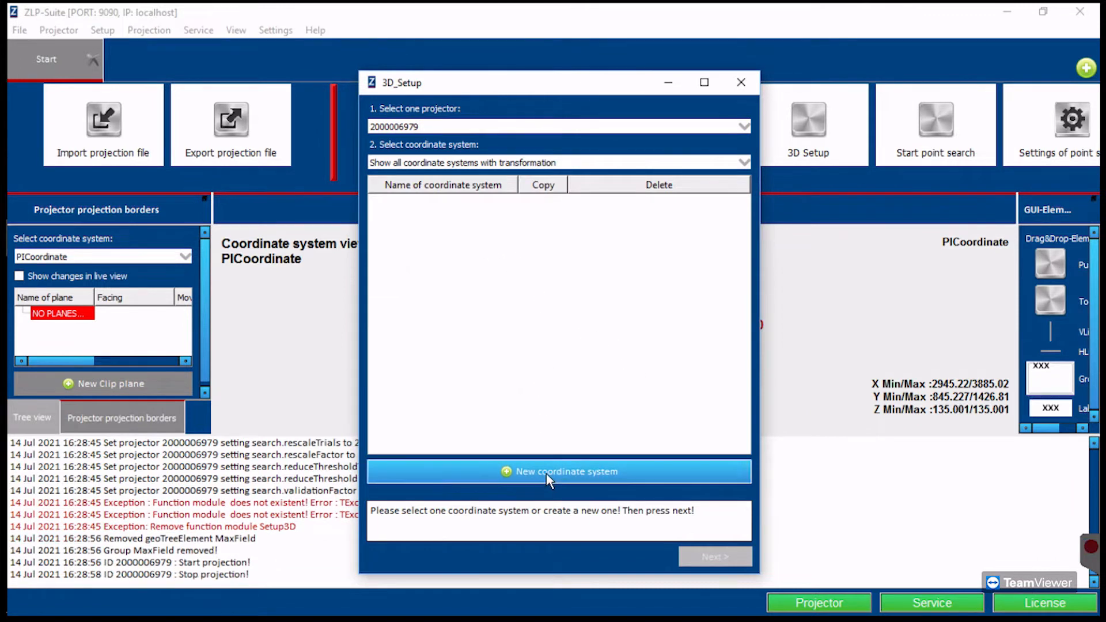
left_click(558, 471)
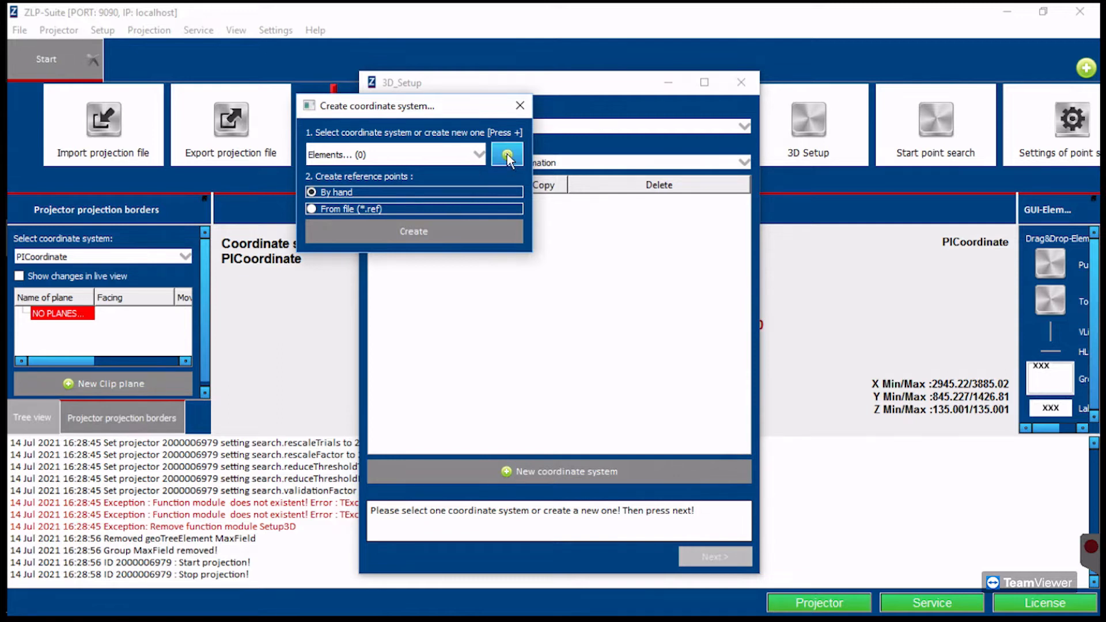
left_click(507, 155)
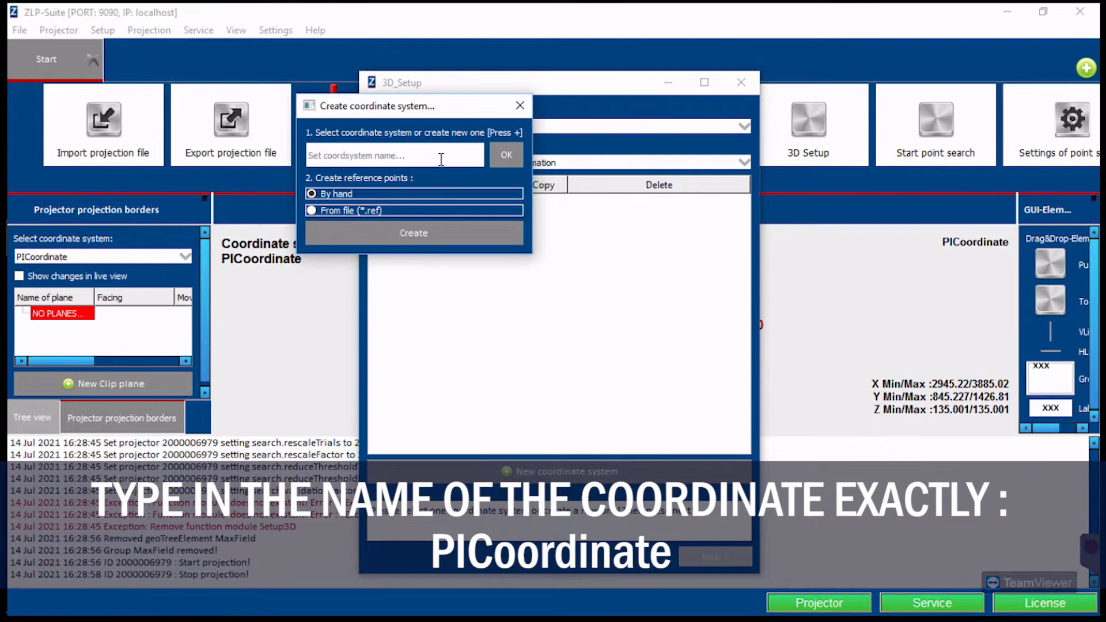
type("PICoordinate")
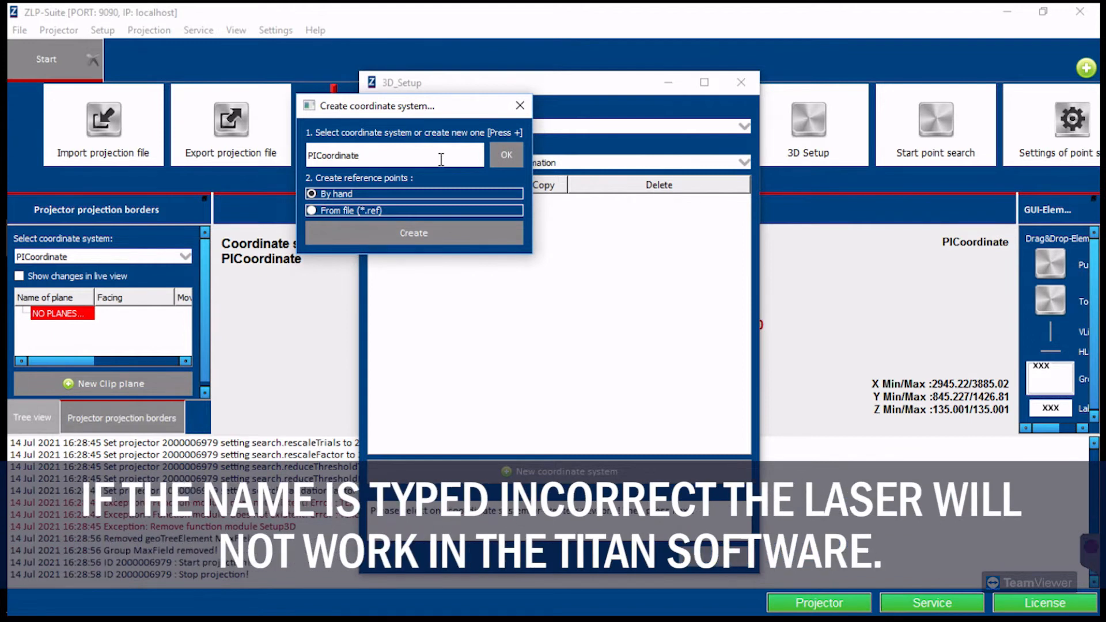
mouse_move(414, 233)
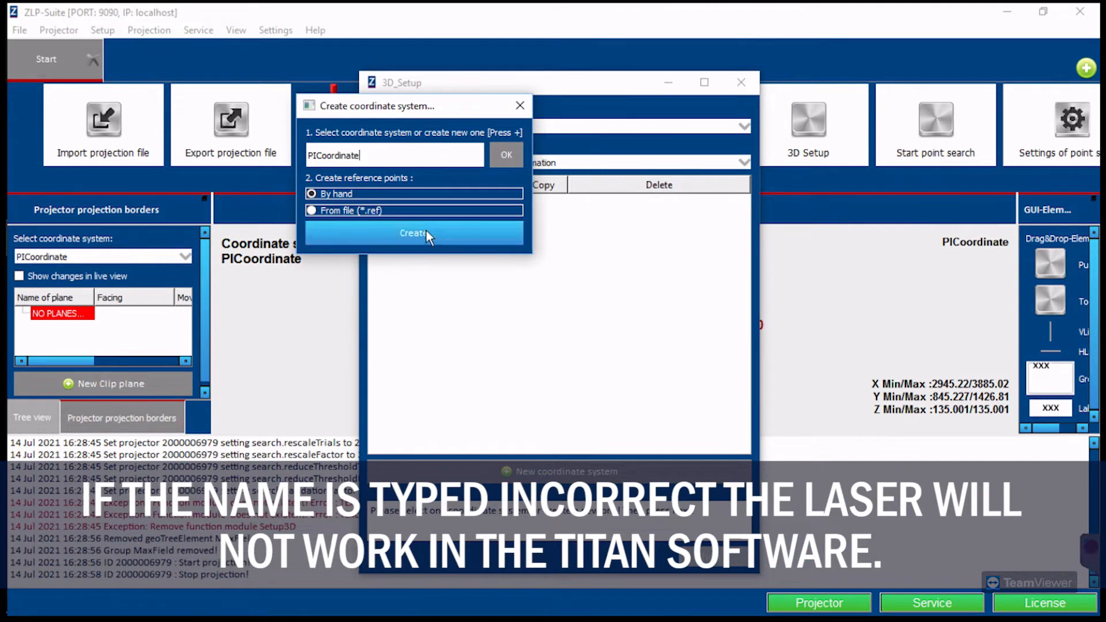
Step: Create the PICoordinate system and add calibration targets up to T4
left_click(415, 234)
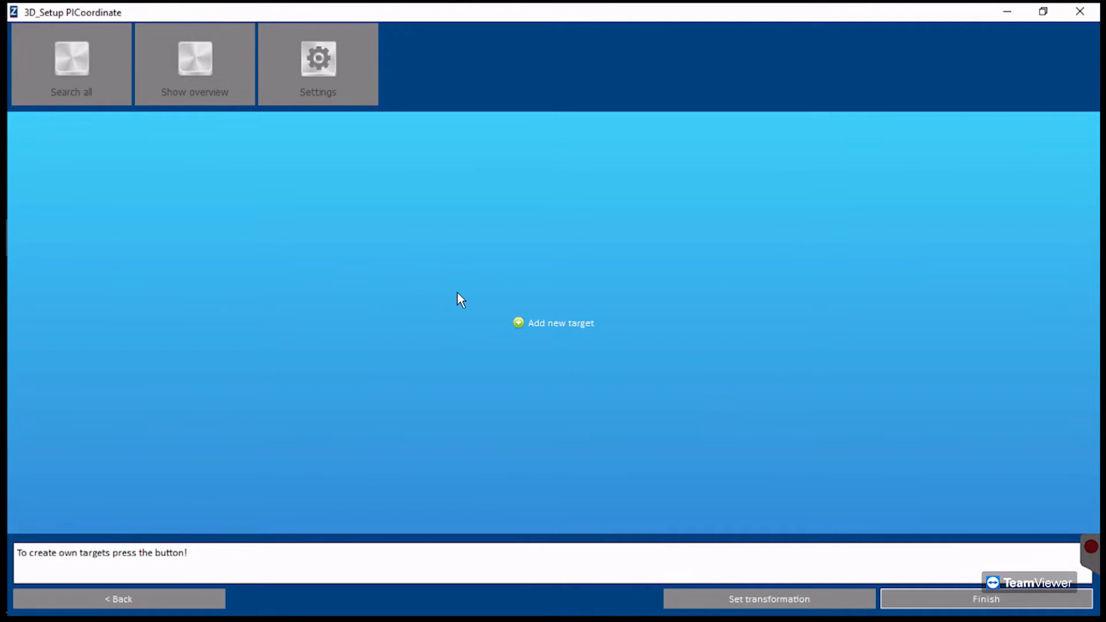
mouse_move(458, 296)
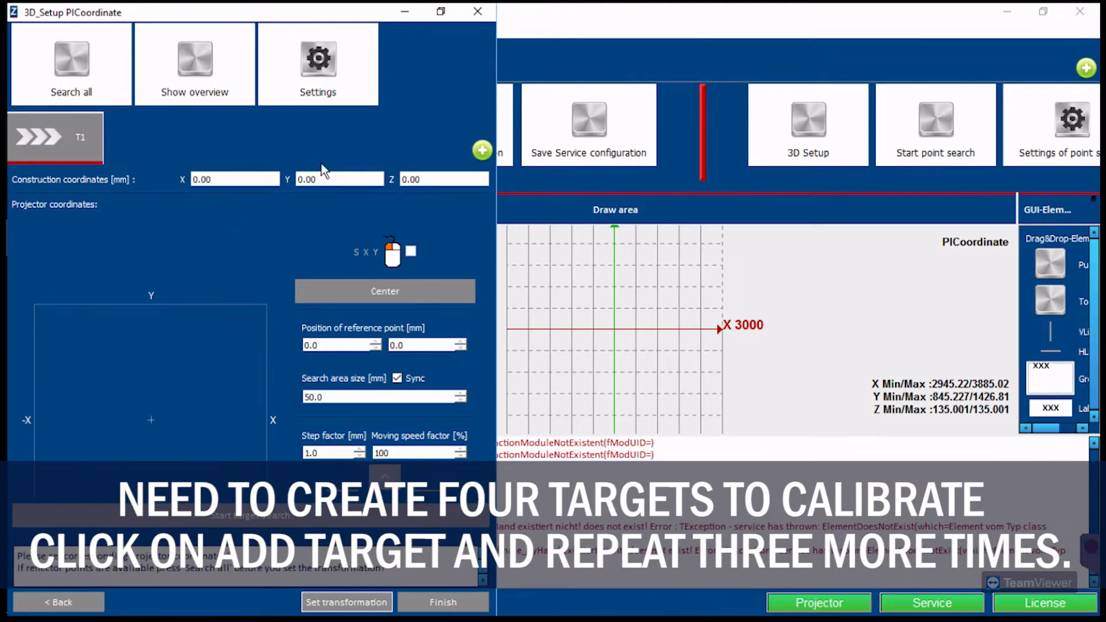
left_click(481, 150)
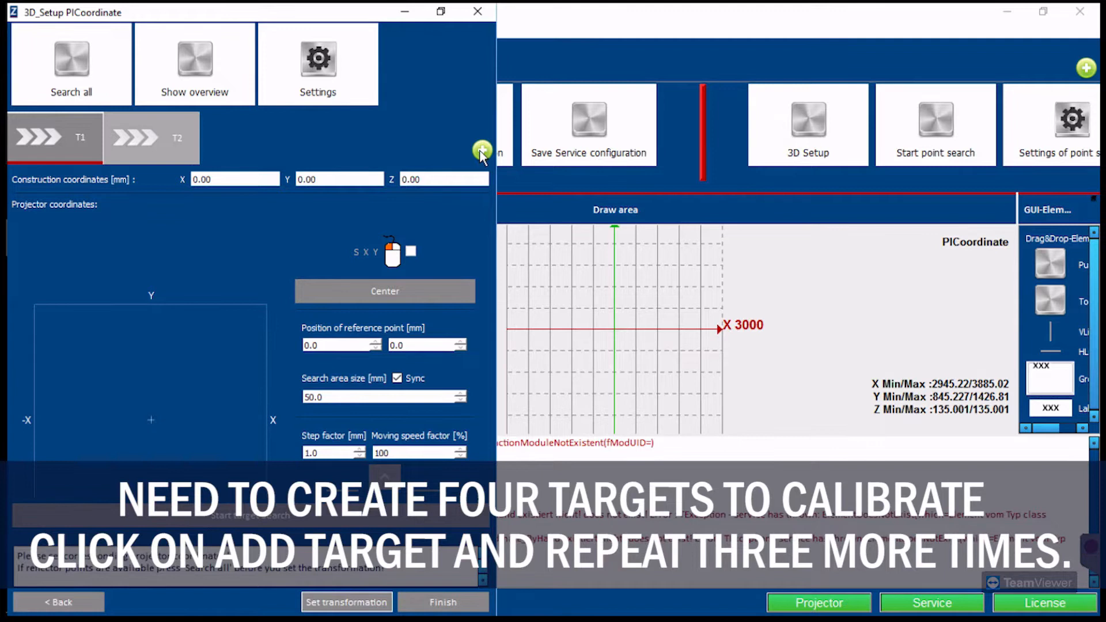
left_click(482, 151)
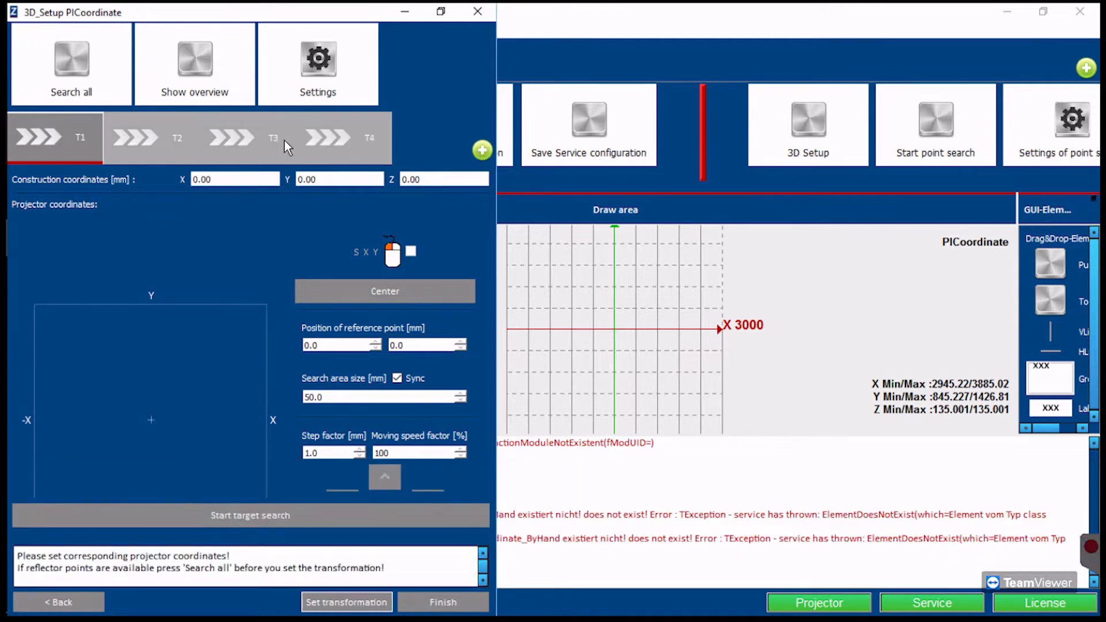
Step: Enter the targets' X/Y construction coordinates, with T1 at 100, 100
left_click(235, 179)
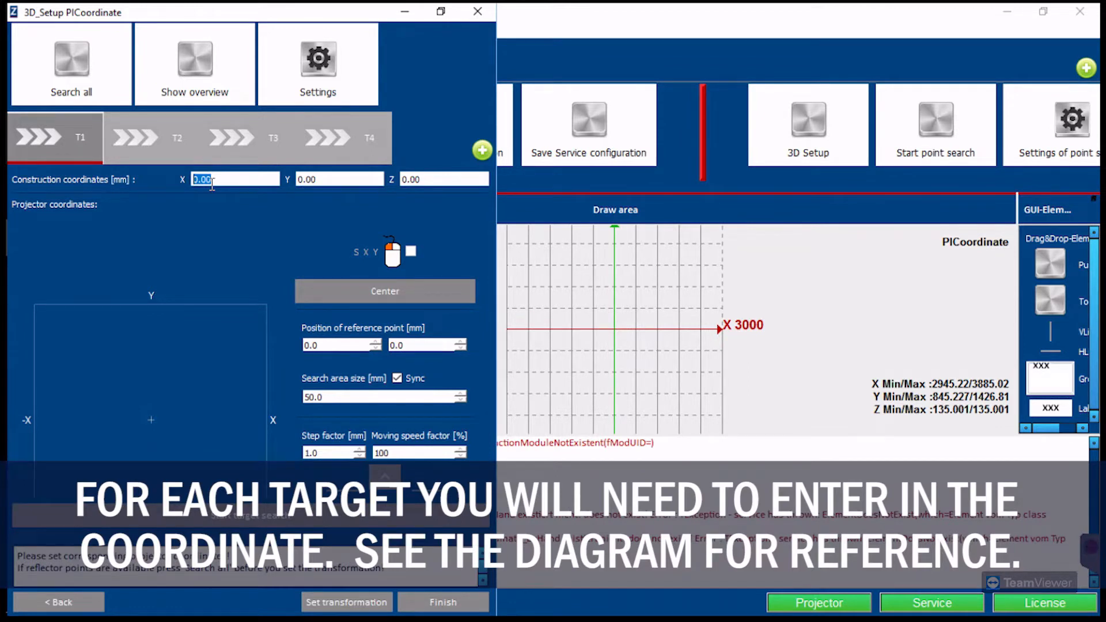
type("100")
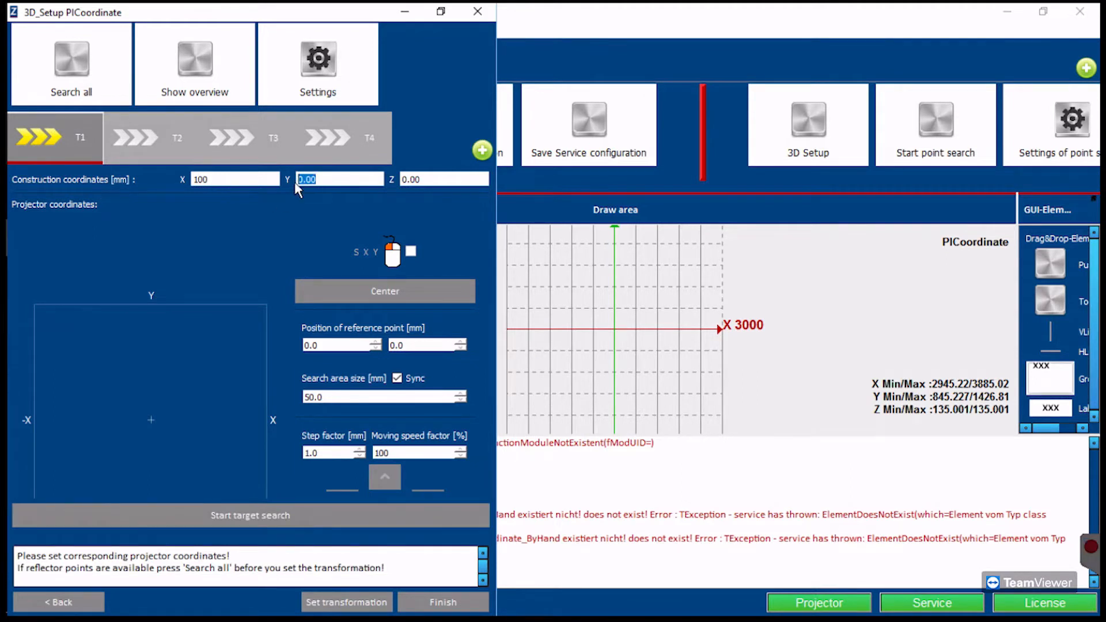
type("100")
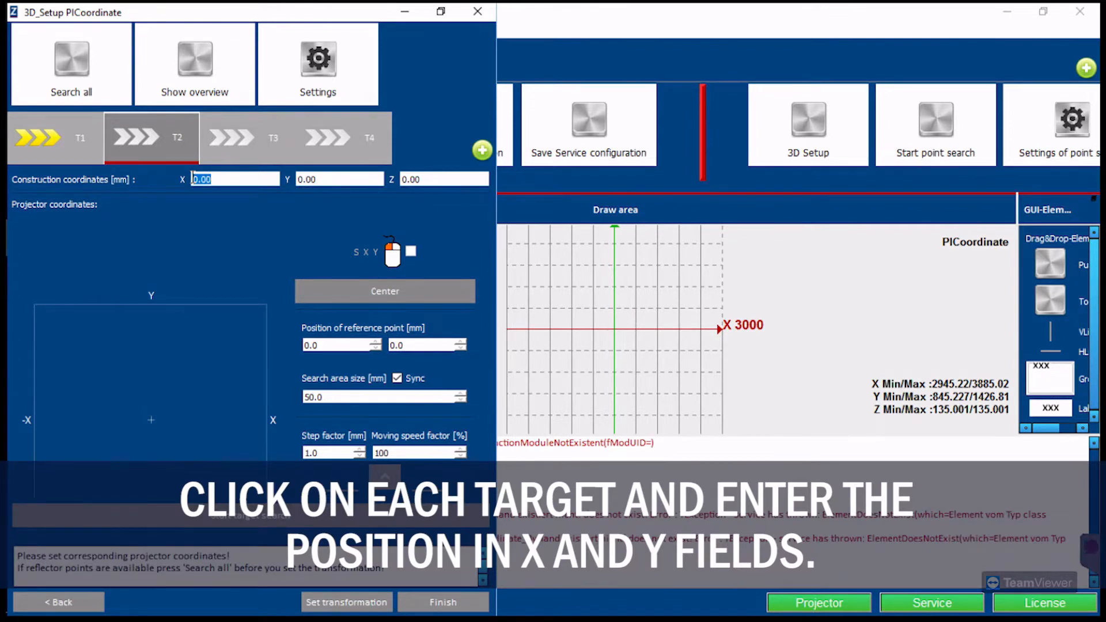
type("300")
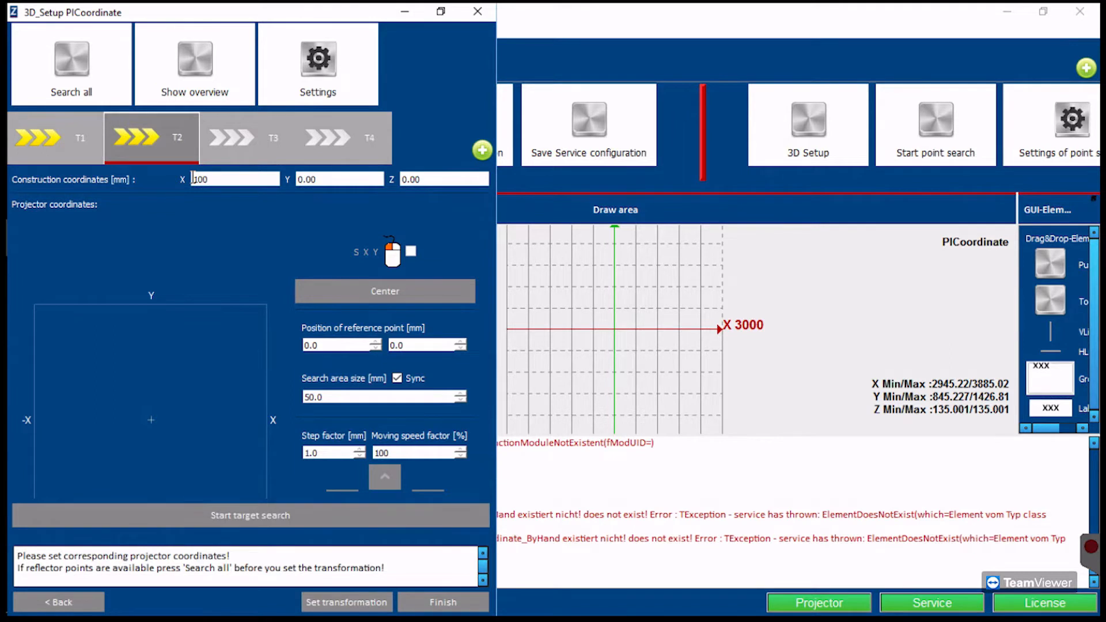
left_click(339, 179)
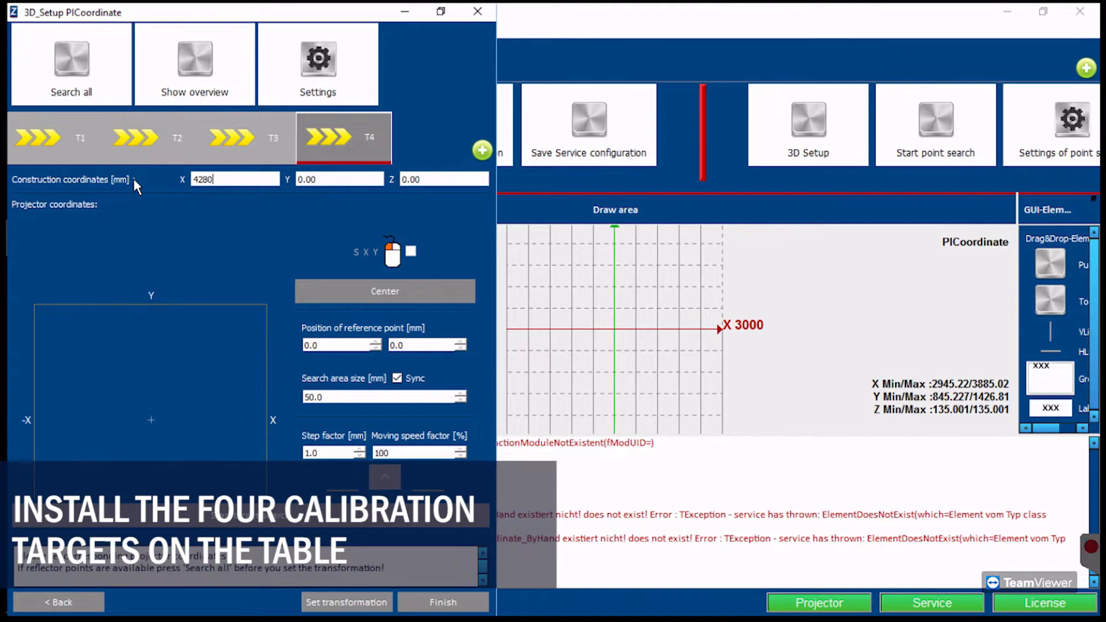
type("1")
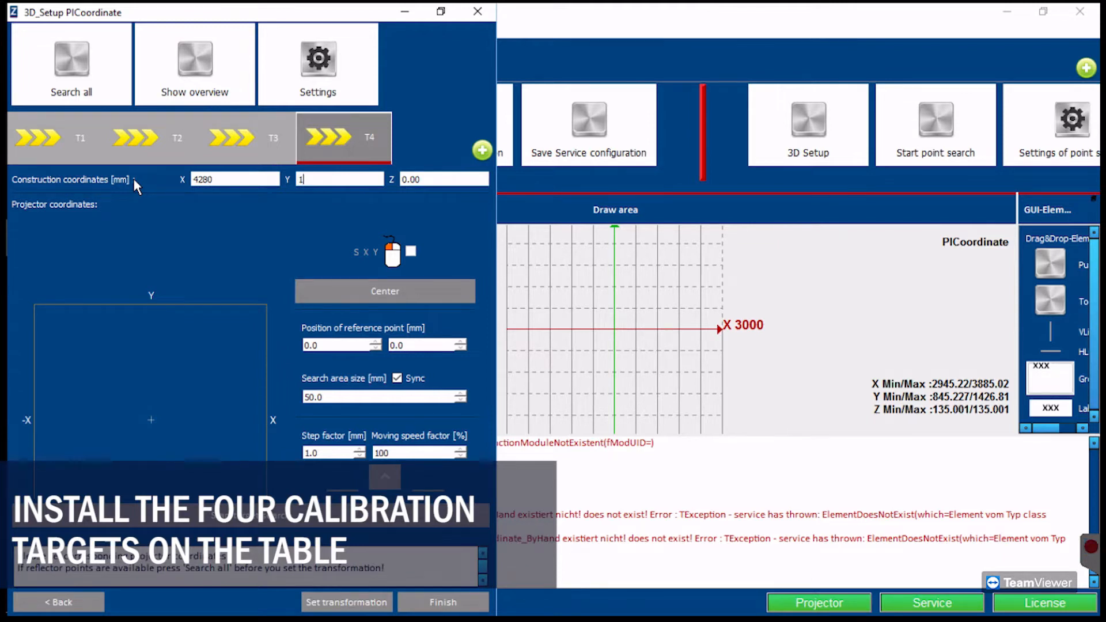
type("00")
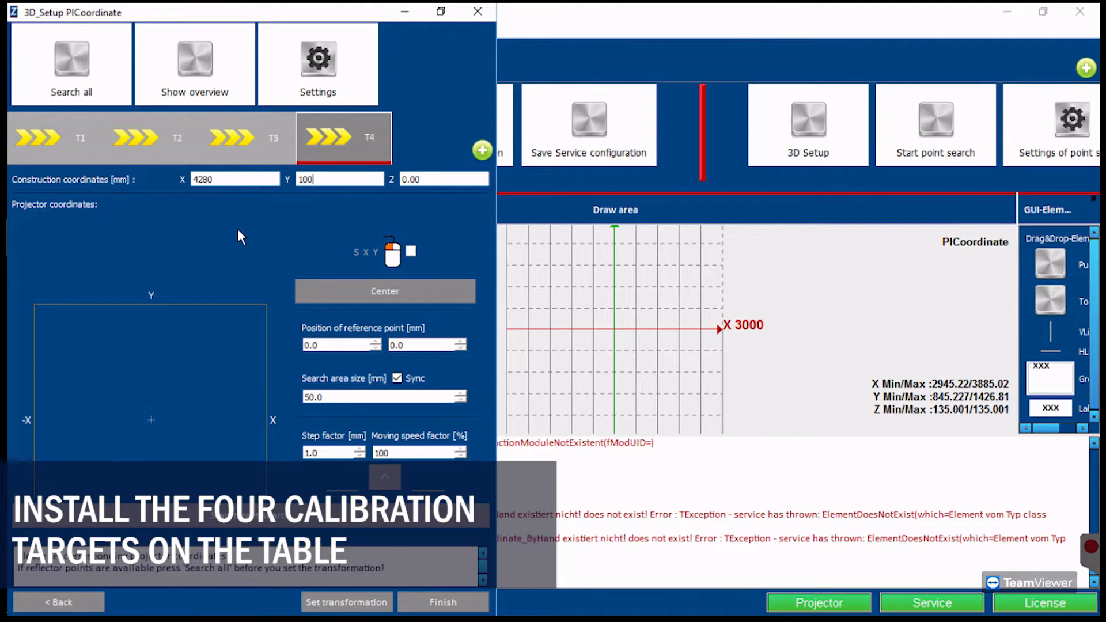
left_click(53, 138)
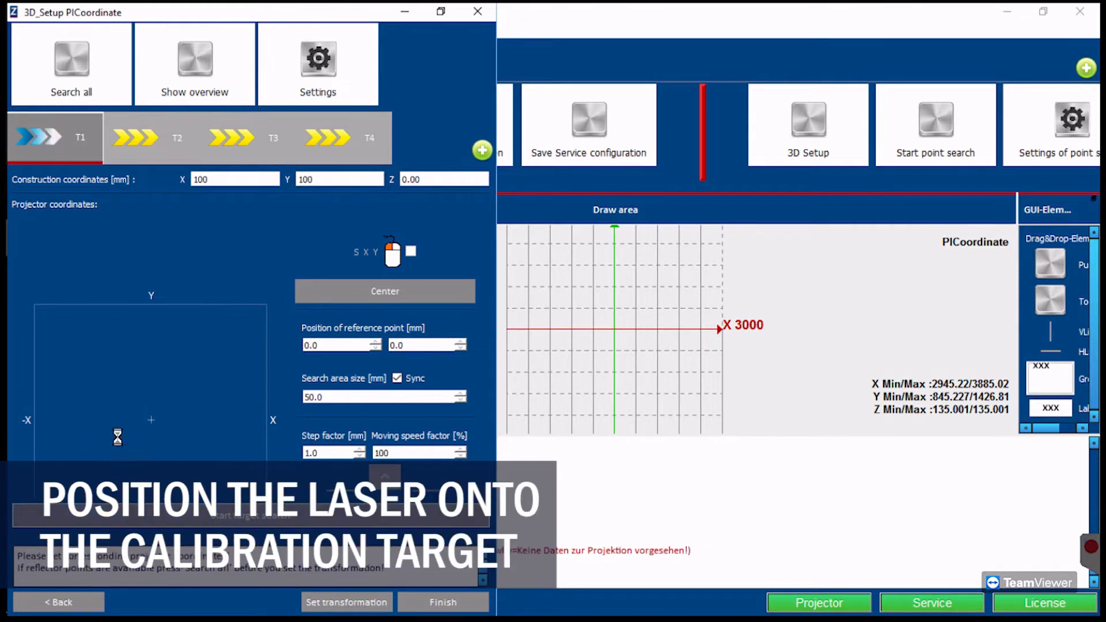
mouse_move(236, 521)
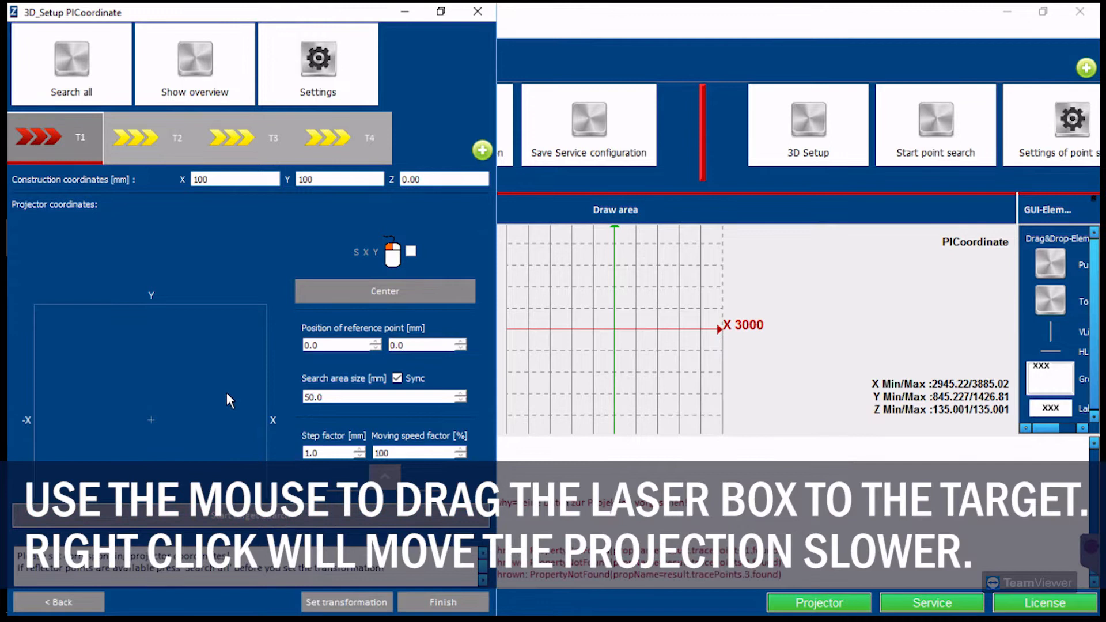
mouse_move(154, 442)
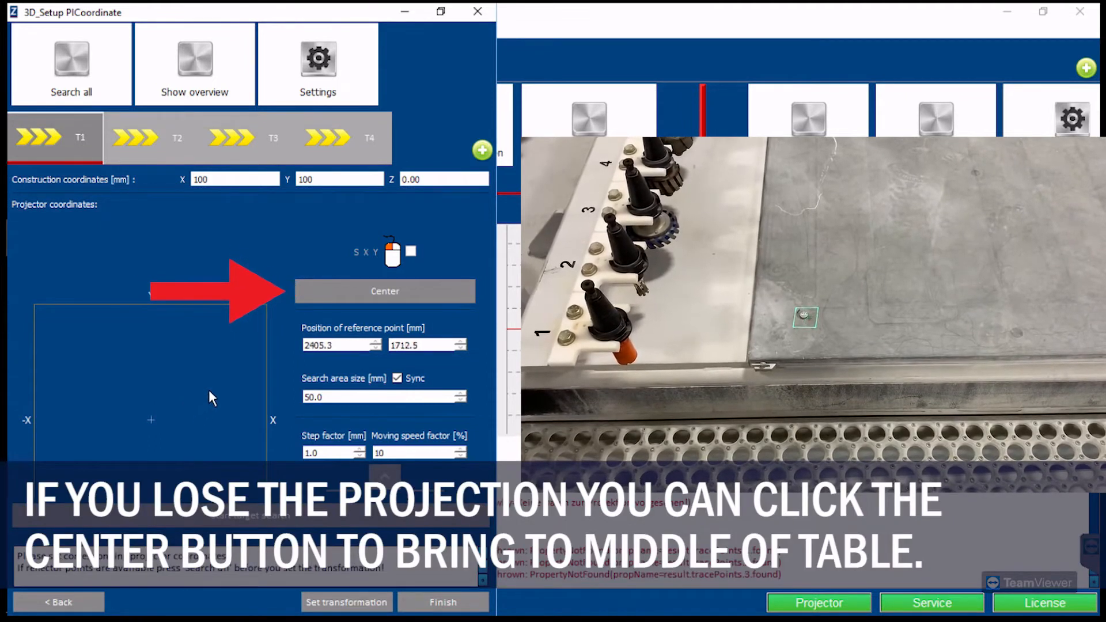
Step: Locate targets T1 and T2 with target search, then select T3
left_click(384, 291)
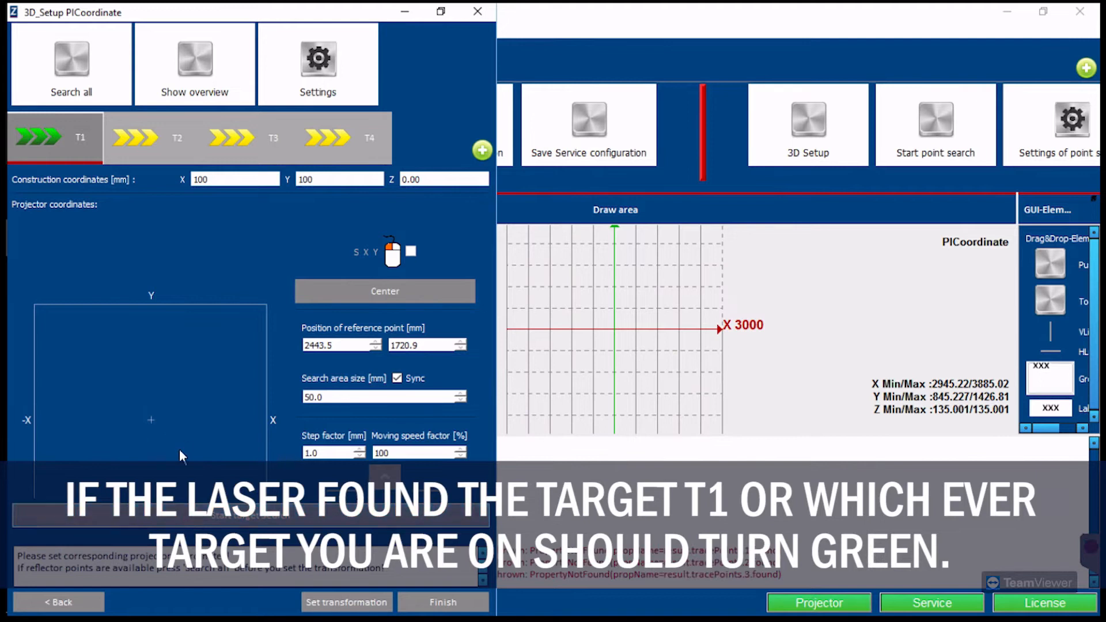
left_click(150, 137)
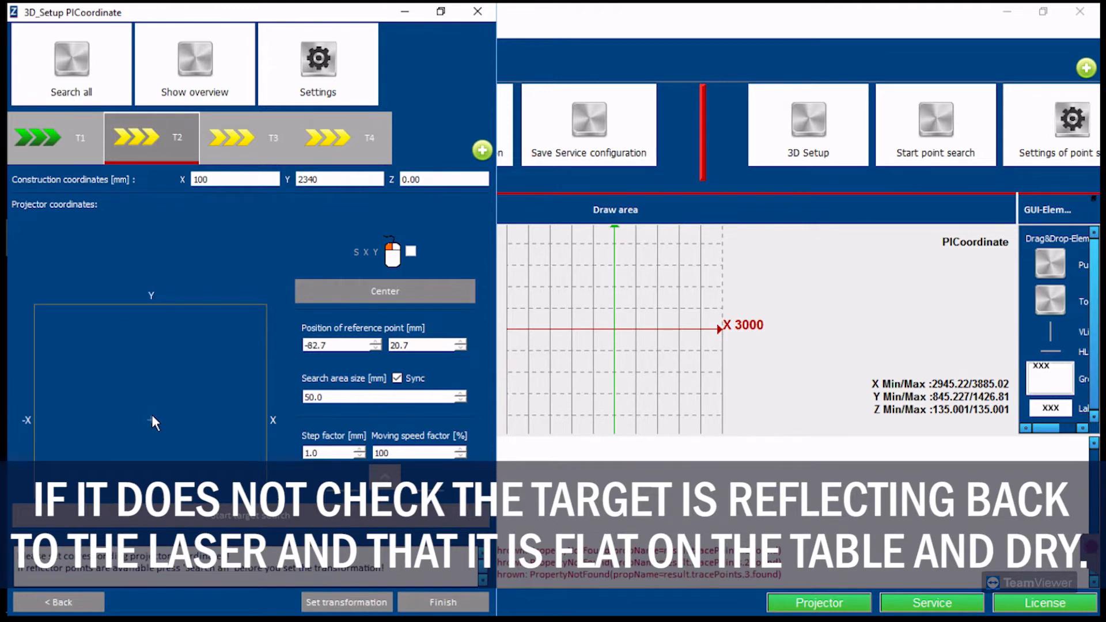
left_click(150, 421)
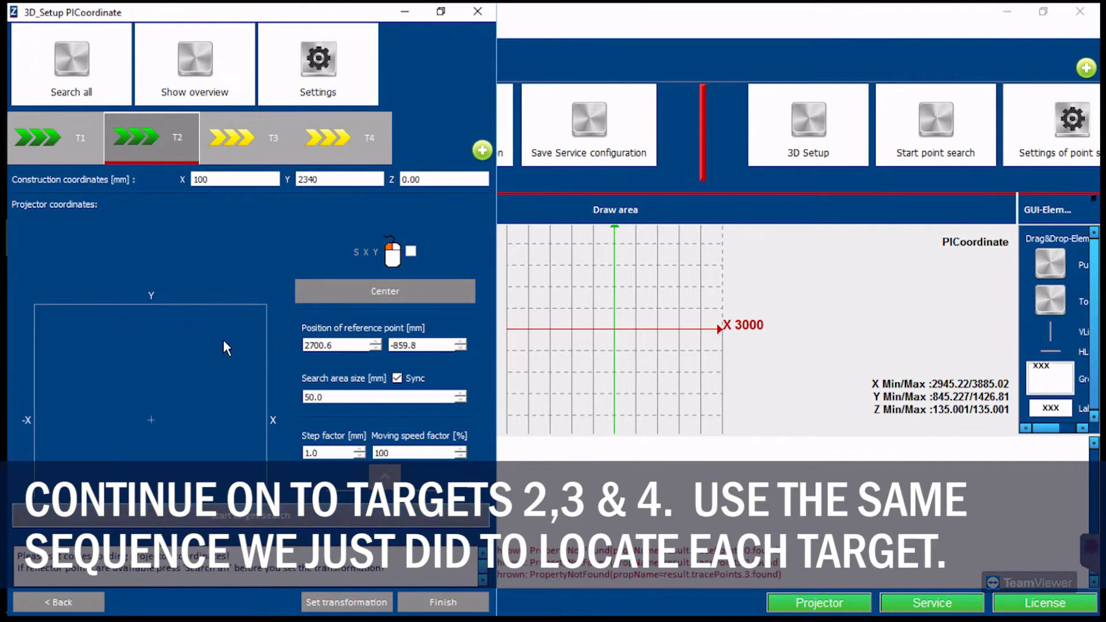
left_click(247, 138)
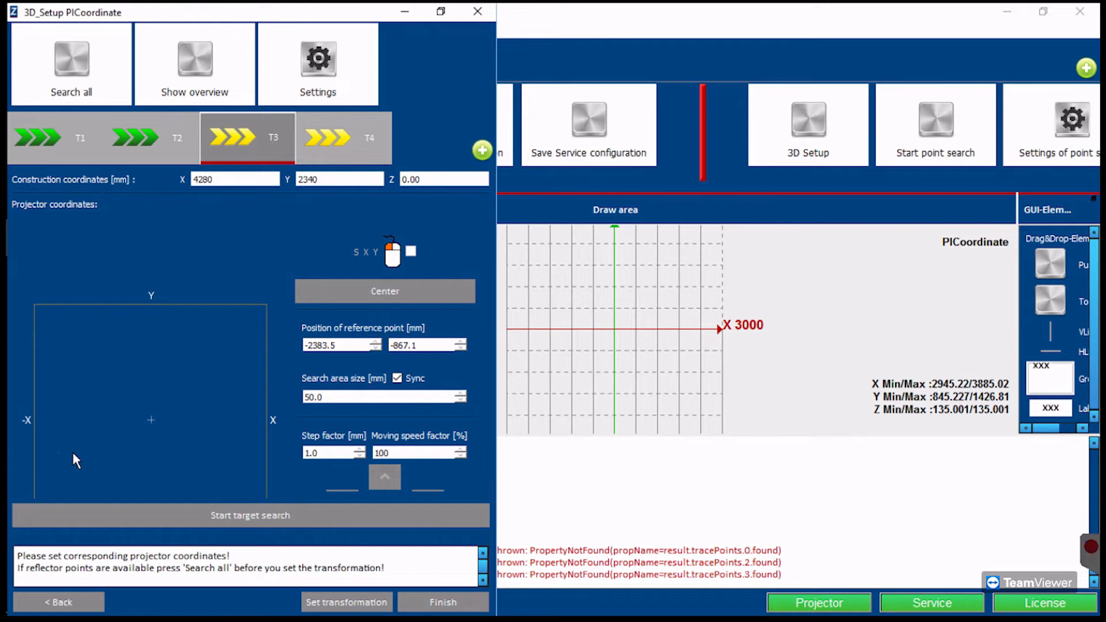
Step: Run target search for T3 and T4 until both show as found
left_click(249, 515)
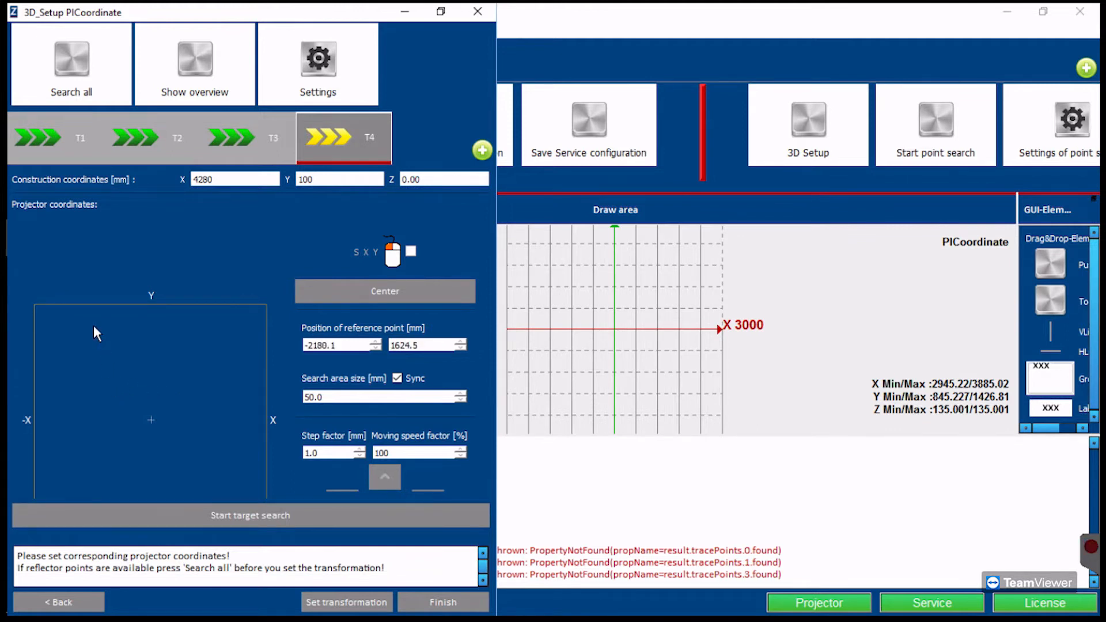
left_click(250, 515)
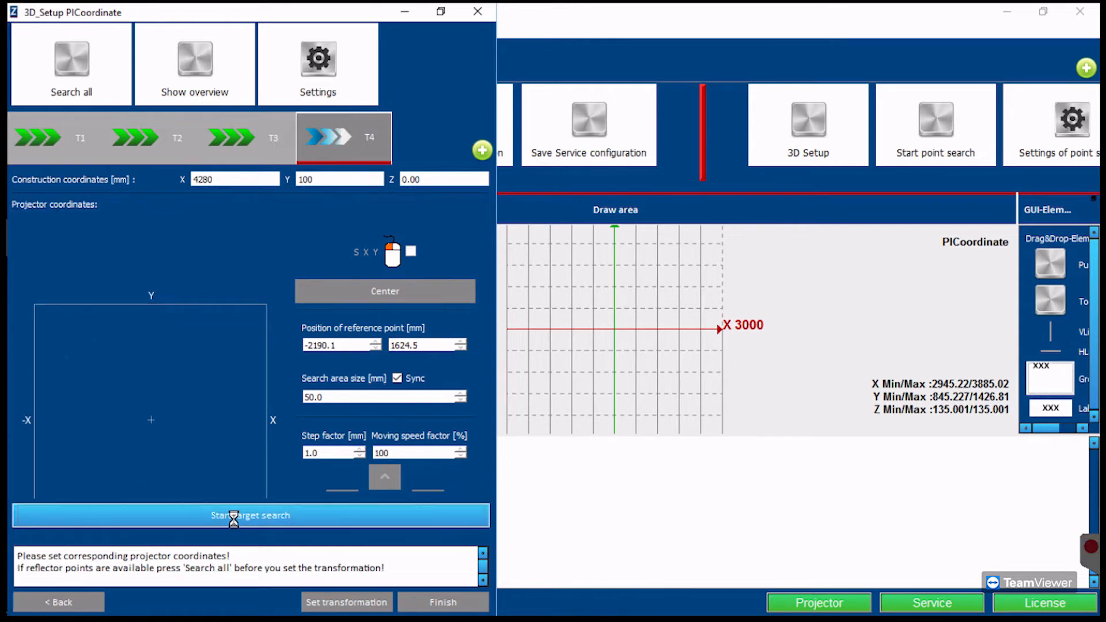
left_click(250, 515)
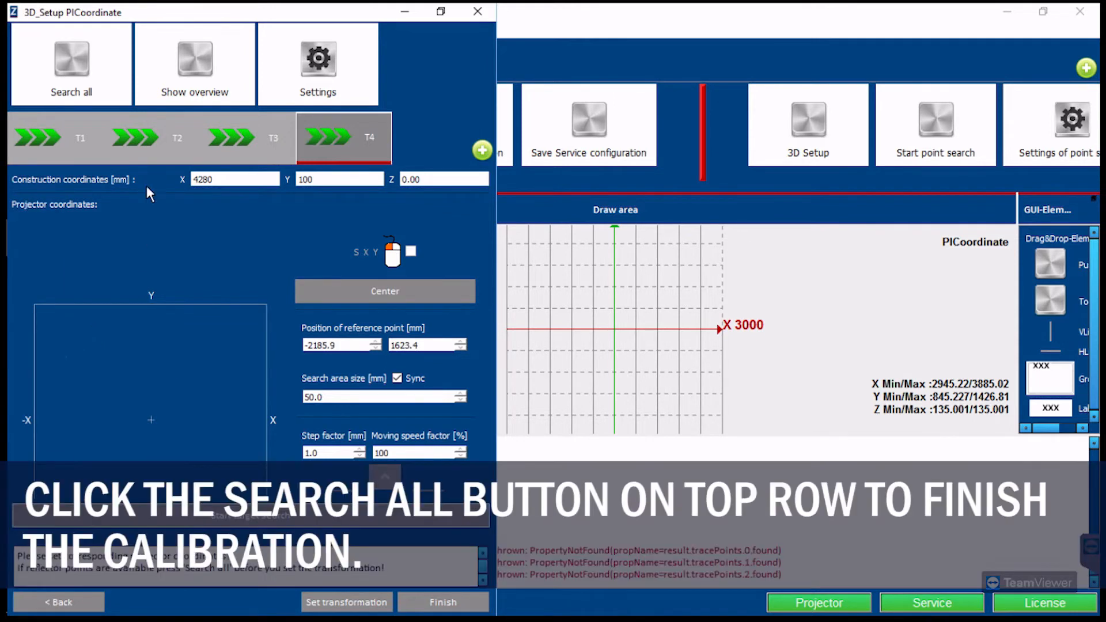
Step: Search all four targets and accept the T1–T4 transformation: 1.10 mm max, 0.87 mm average
left_click(70, 63)
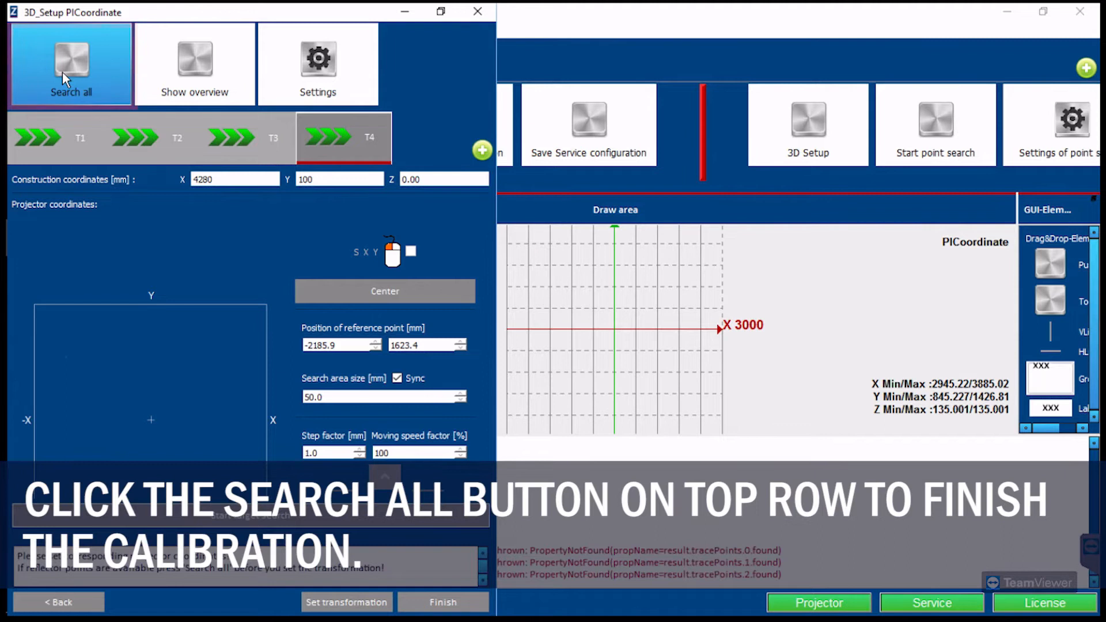
left_click(70, 63)
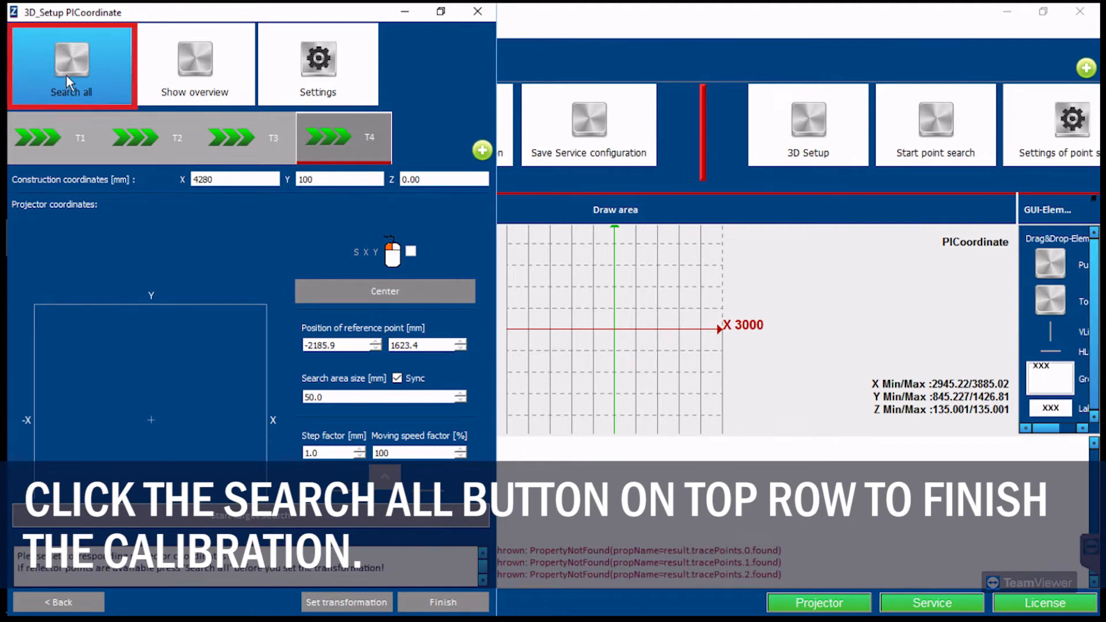
left_click(71, 63)
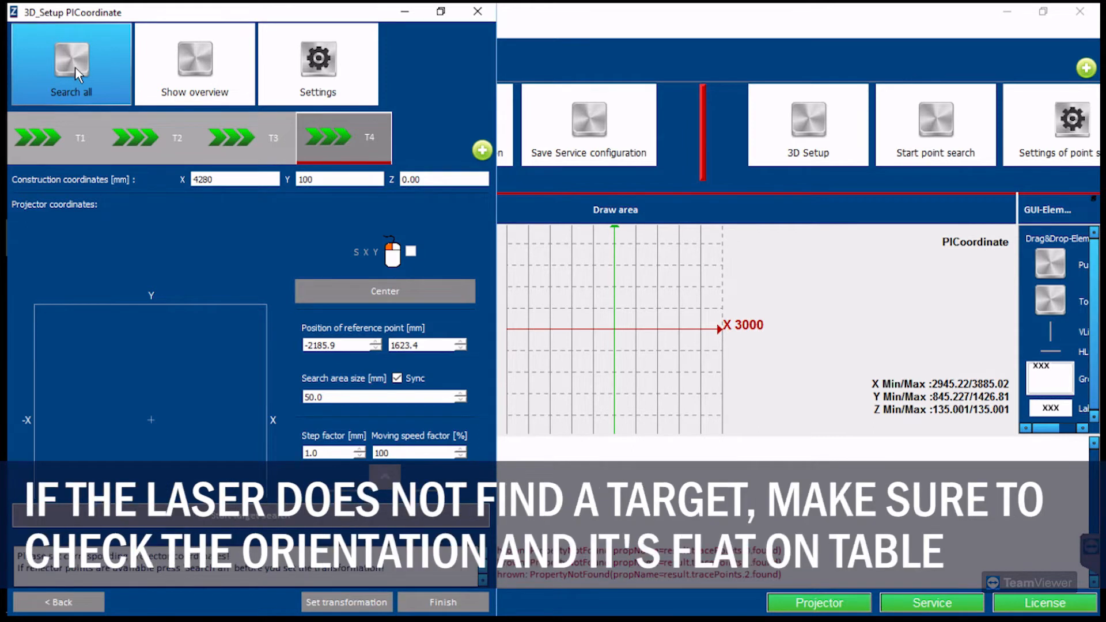
left_click(70, 63)
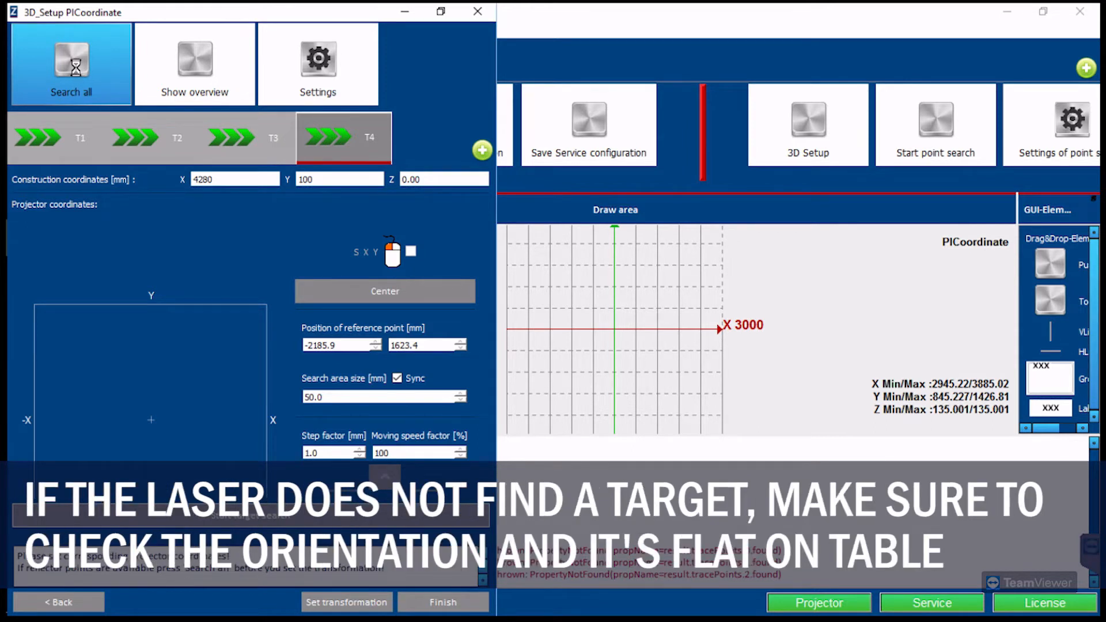
left_click(71, 63)
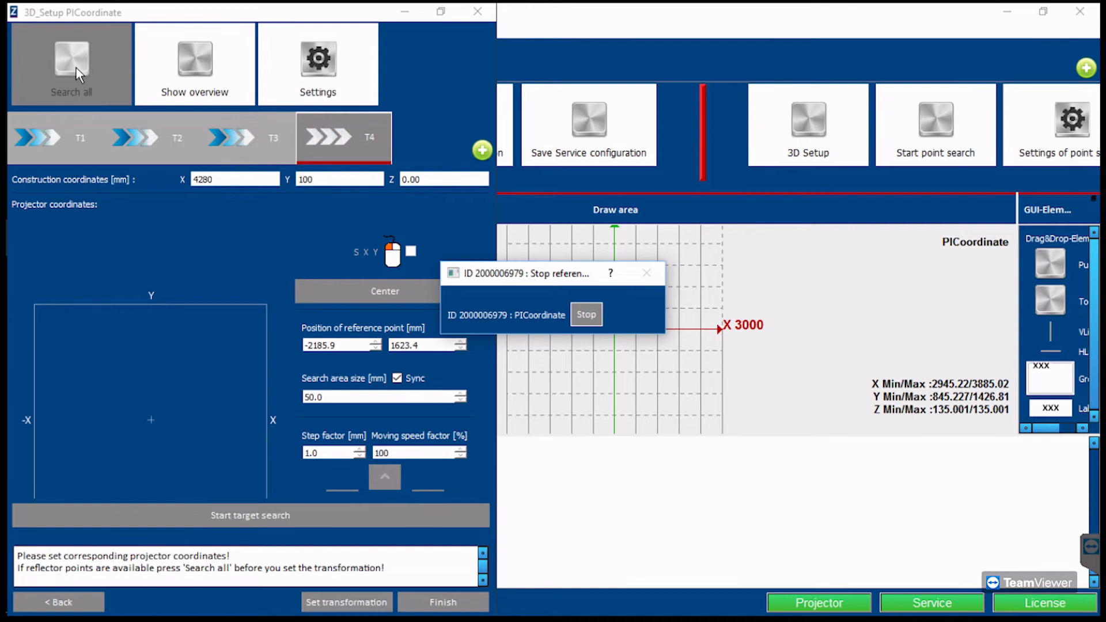
left_click(586, 314)
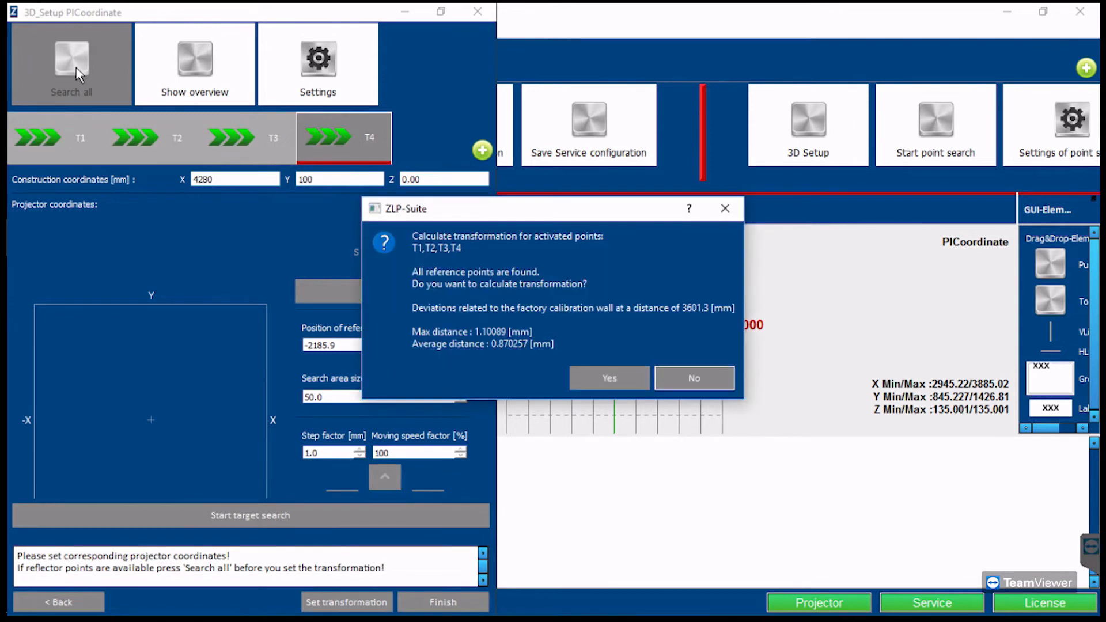
mouse_move(503, 362)
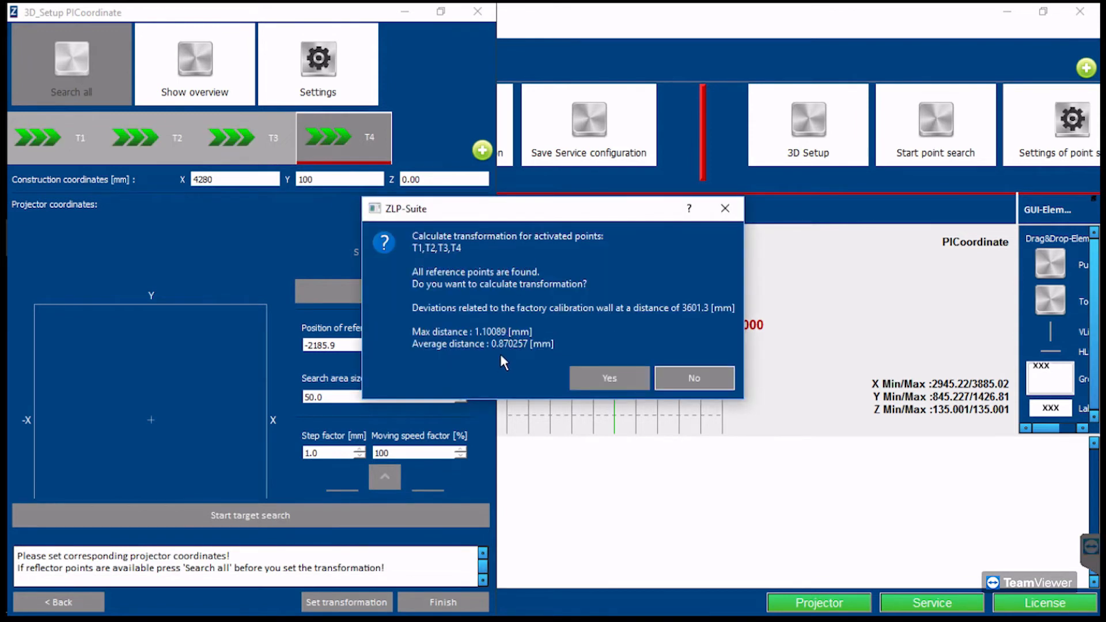
mouse_move(496, 357)
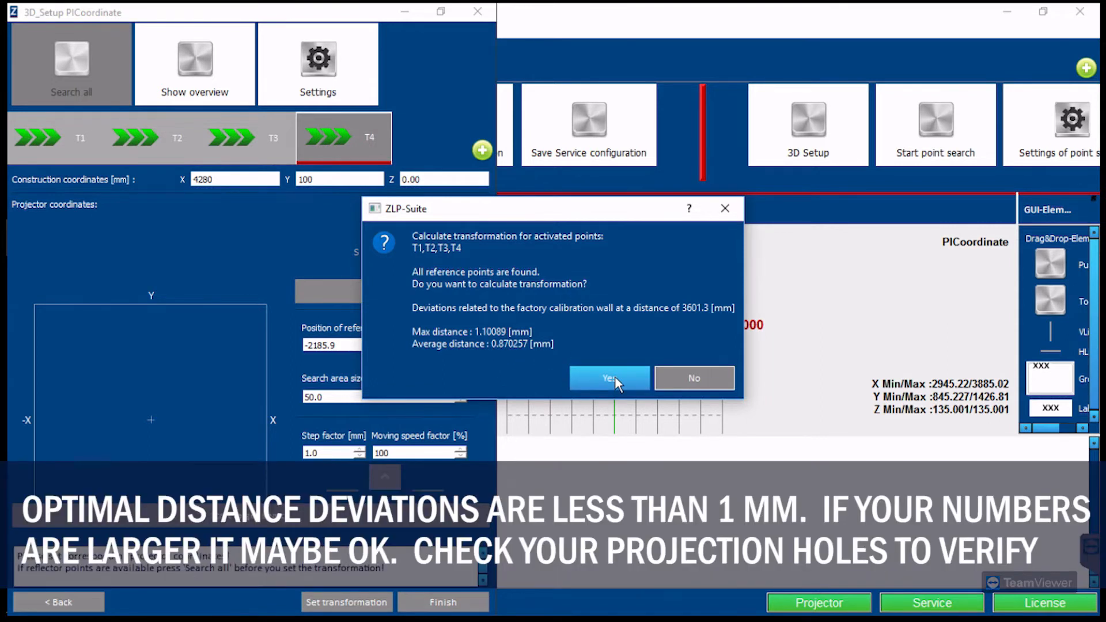
left_click(608, 378)
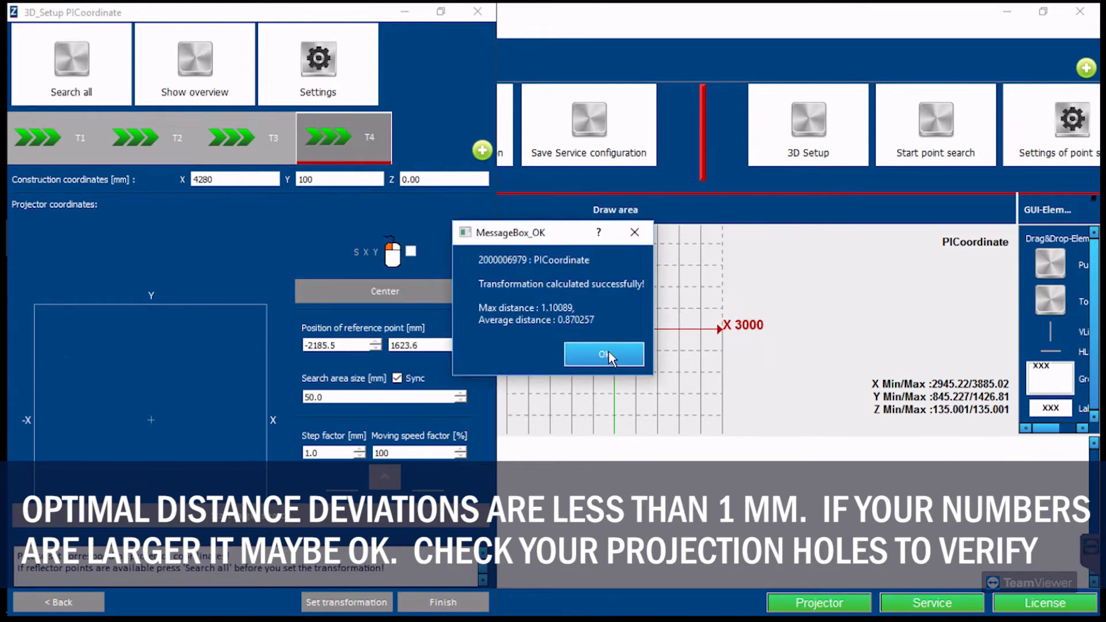
left_click(603, 354)
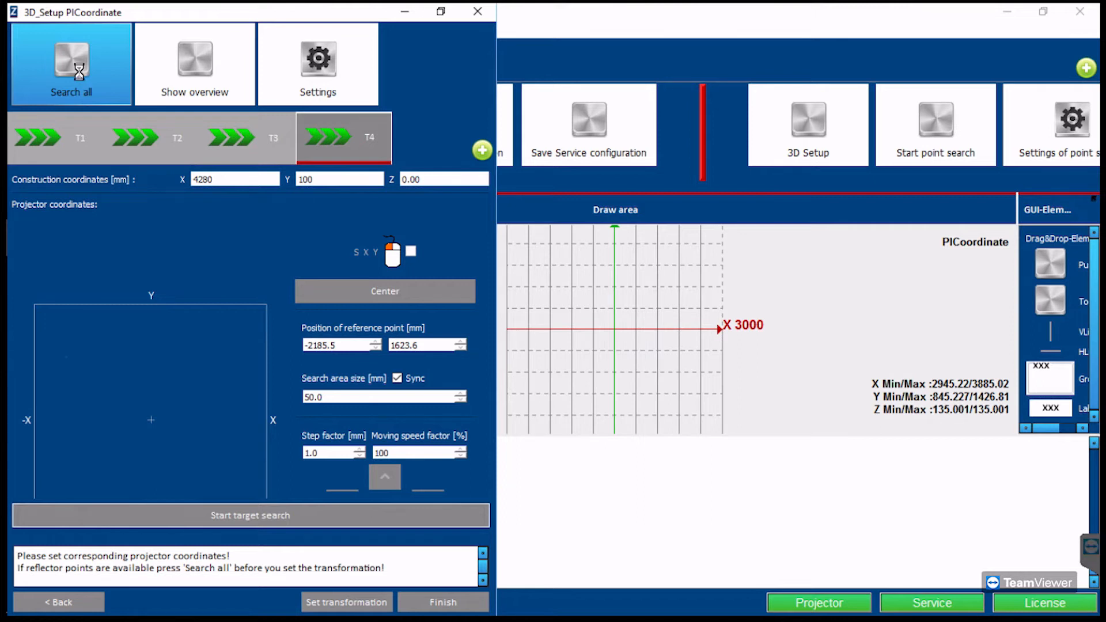
Step: Re-search all targets and accept the improved transformation: 0.82 mm max, 0.62 mm average
left_click(70, 64)
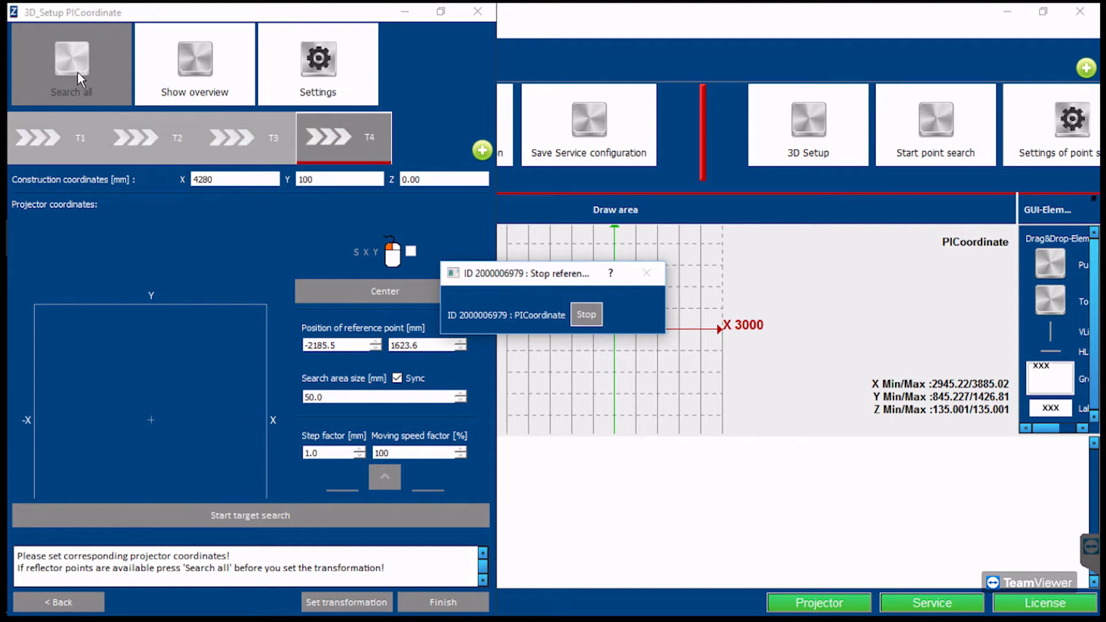
left_click(585, 314)
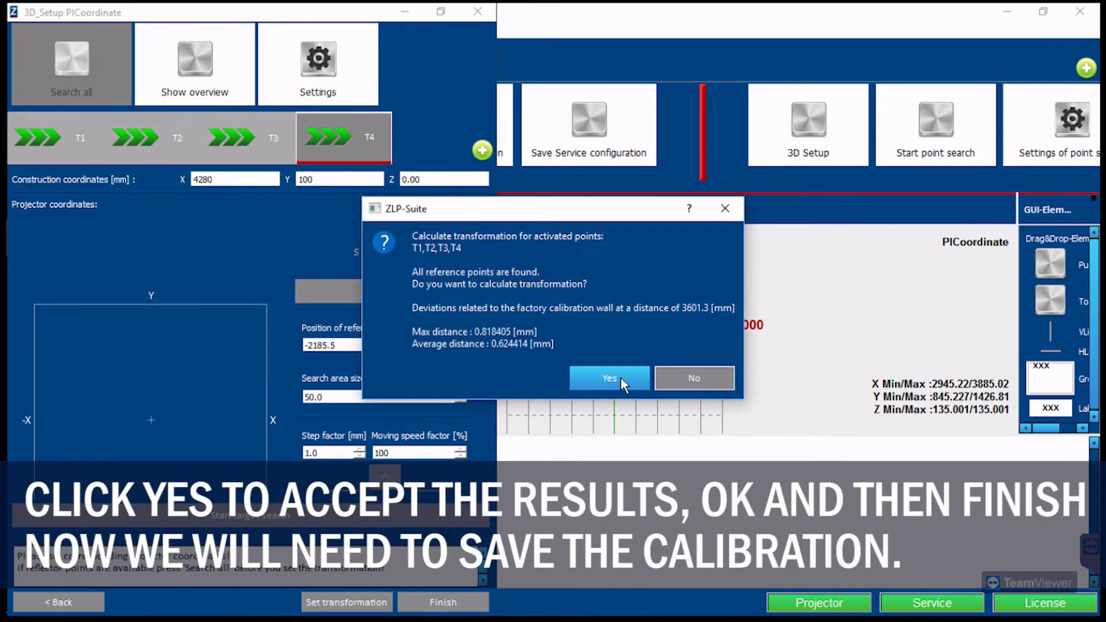
left_click(608, 378)
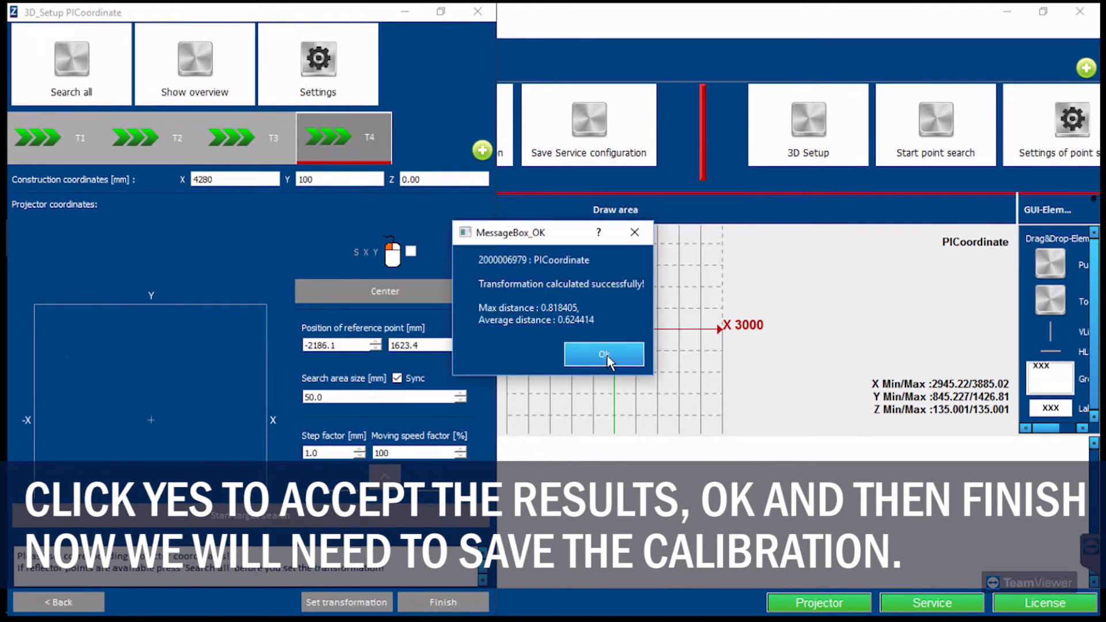
left_click(603, 355)
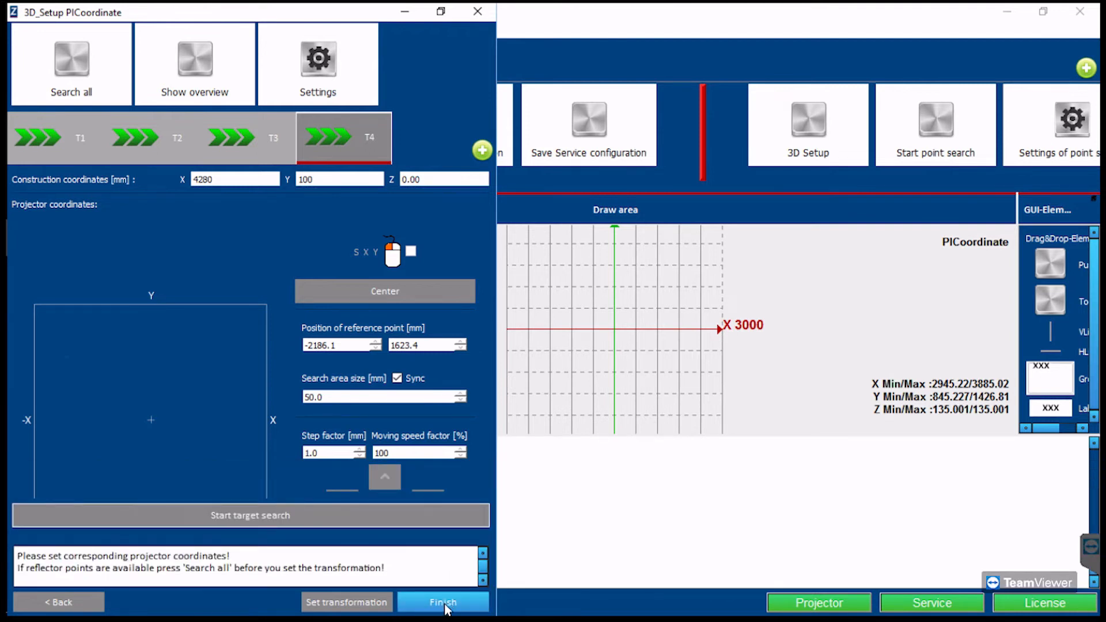
Step: Finish the calibration setup and save the service configuration file as 'zLaserConfig'
left_click(443, 602)
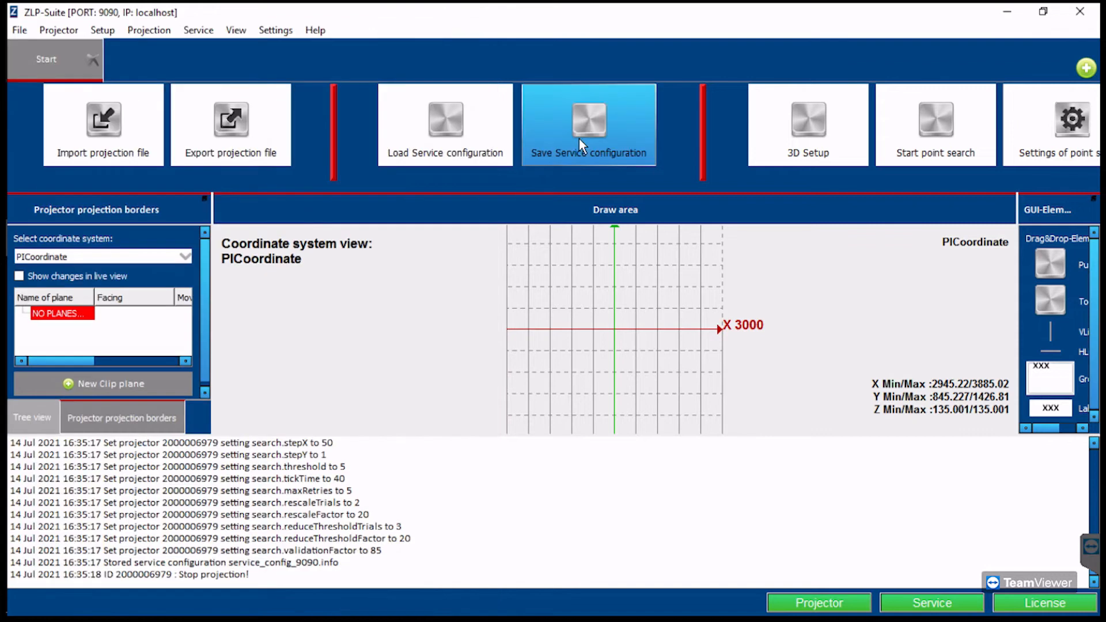
left_click(589, 123)
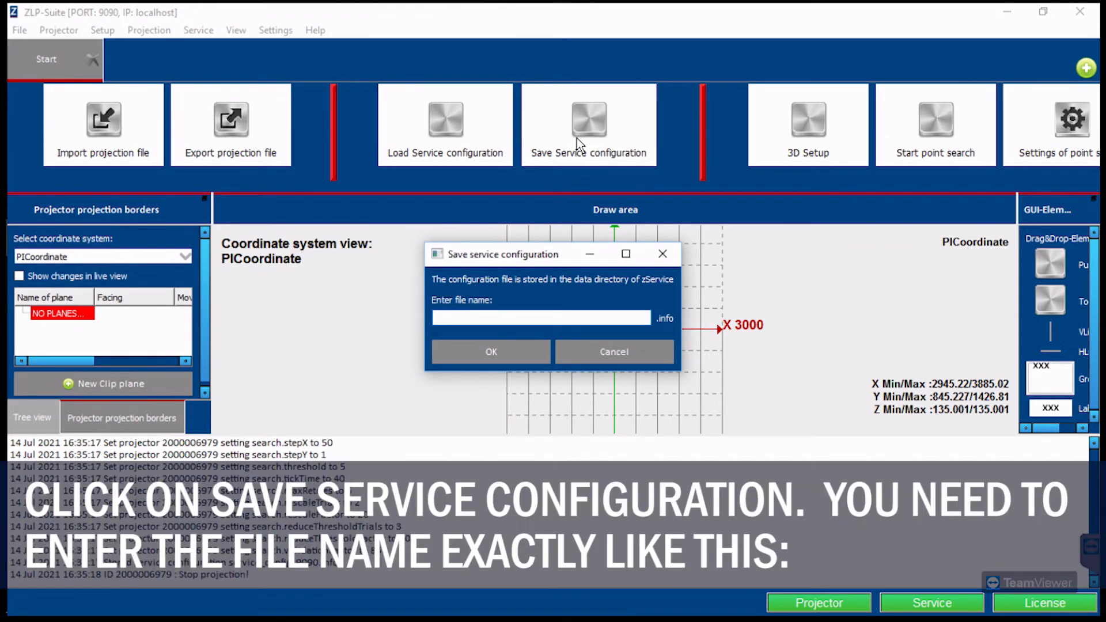
type("z")
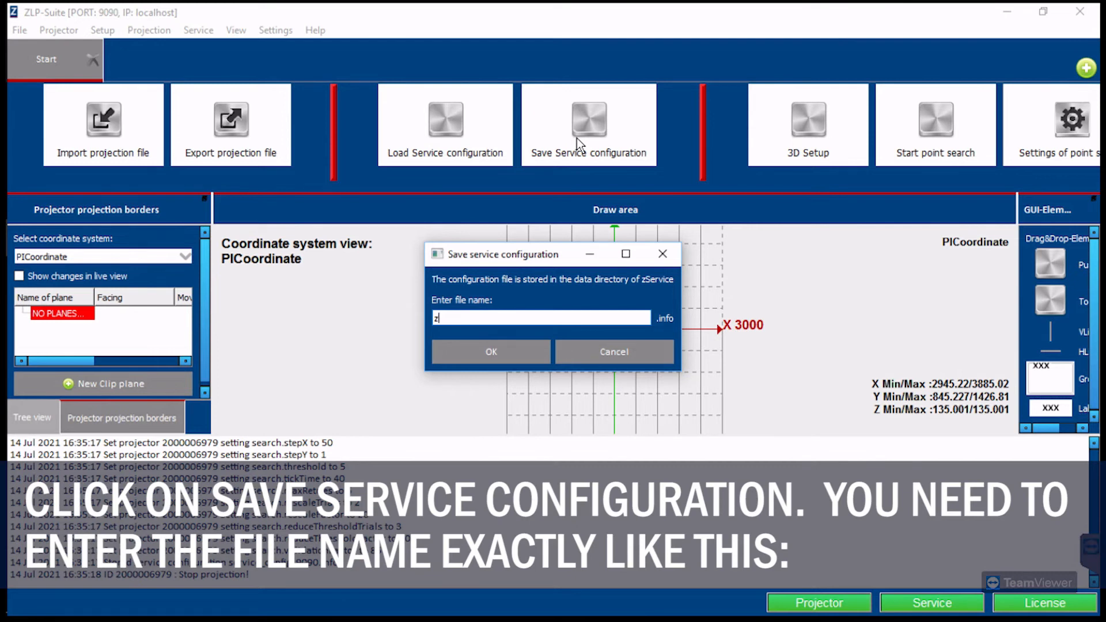
type("Laser")
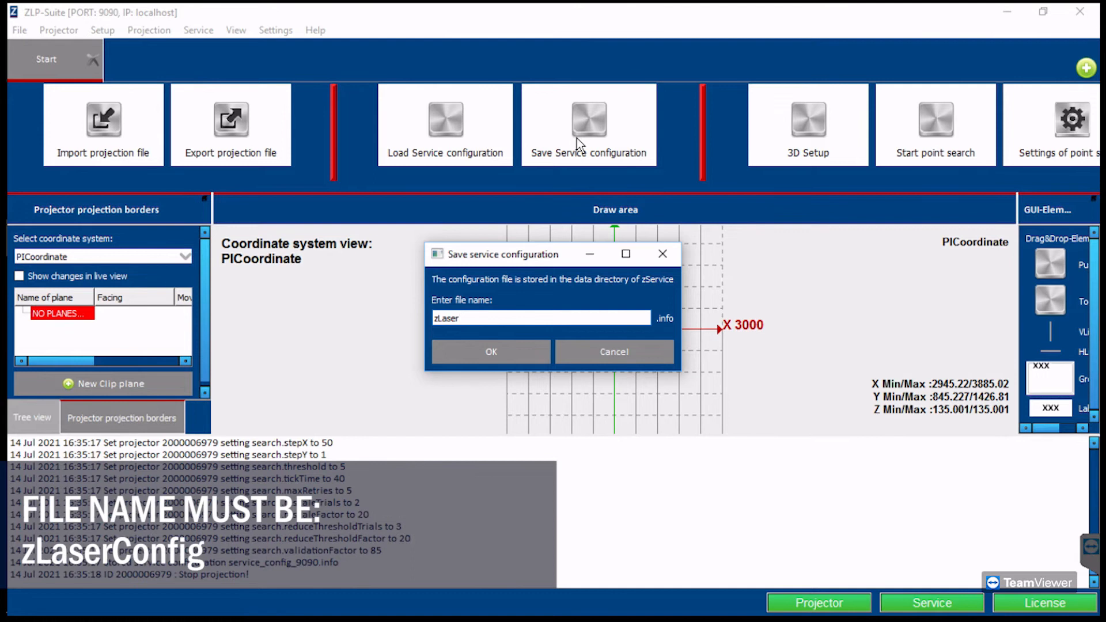
type("C")
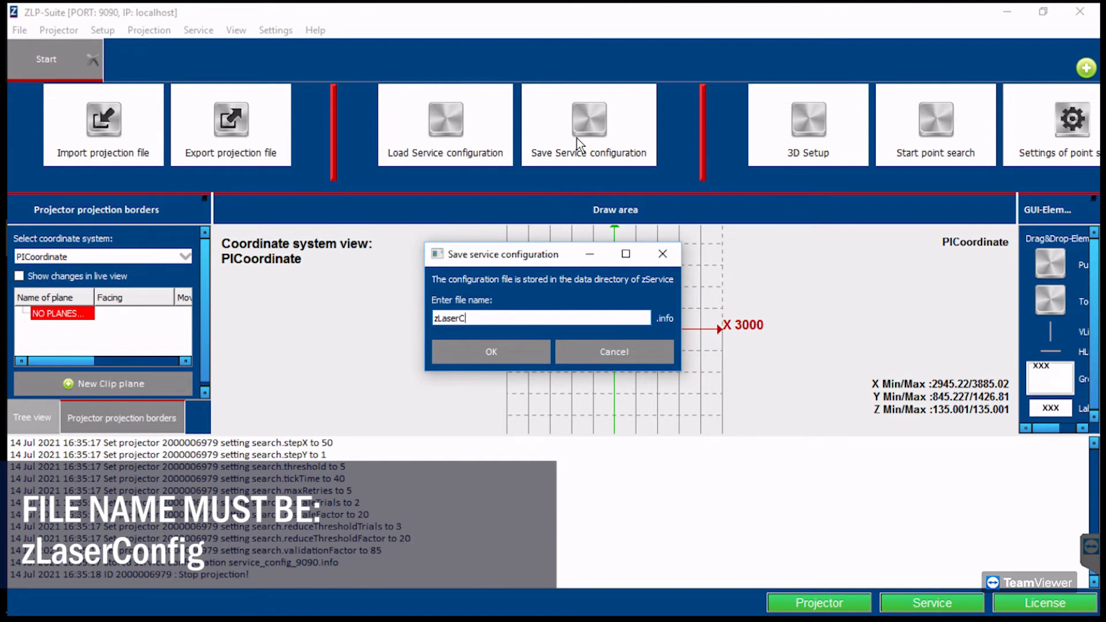
type("onf")
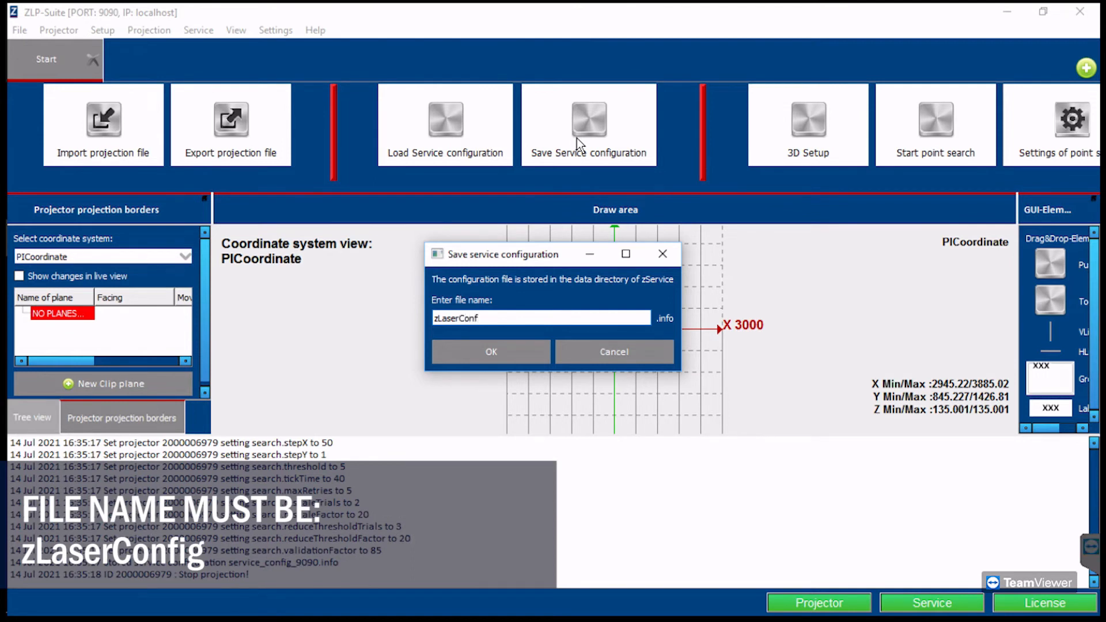
type("ig")
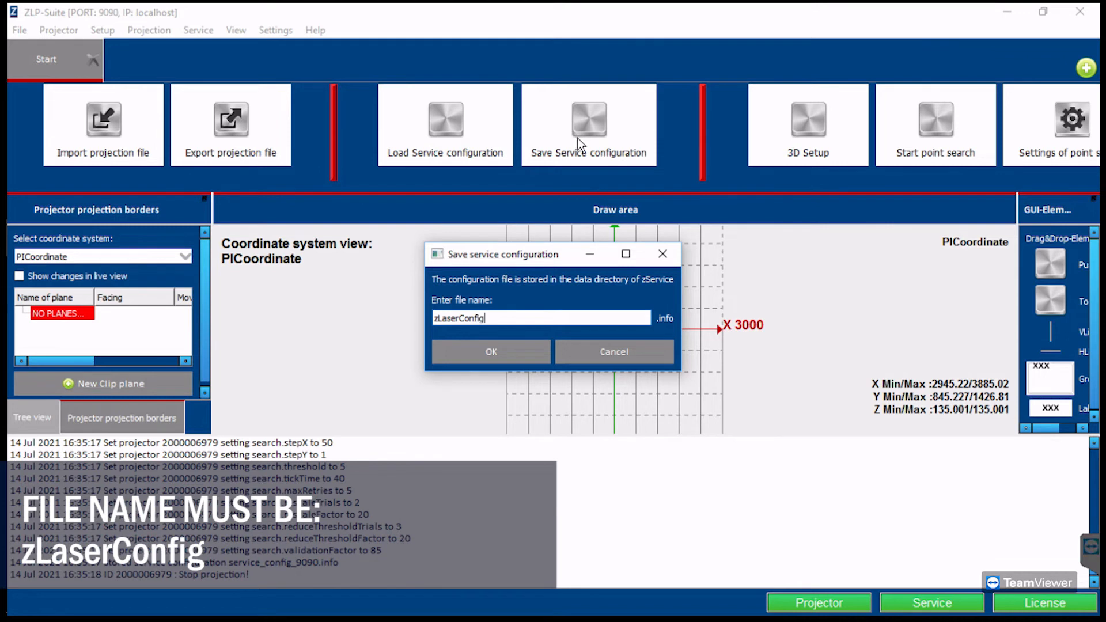
left_click(491, 352)
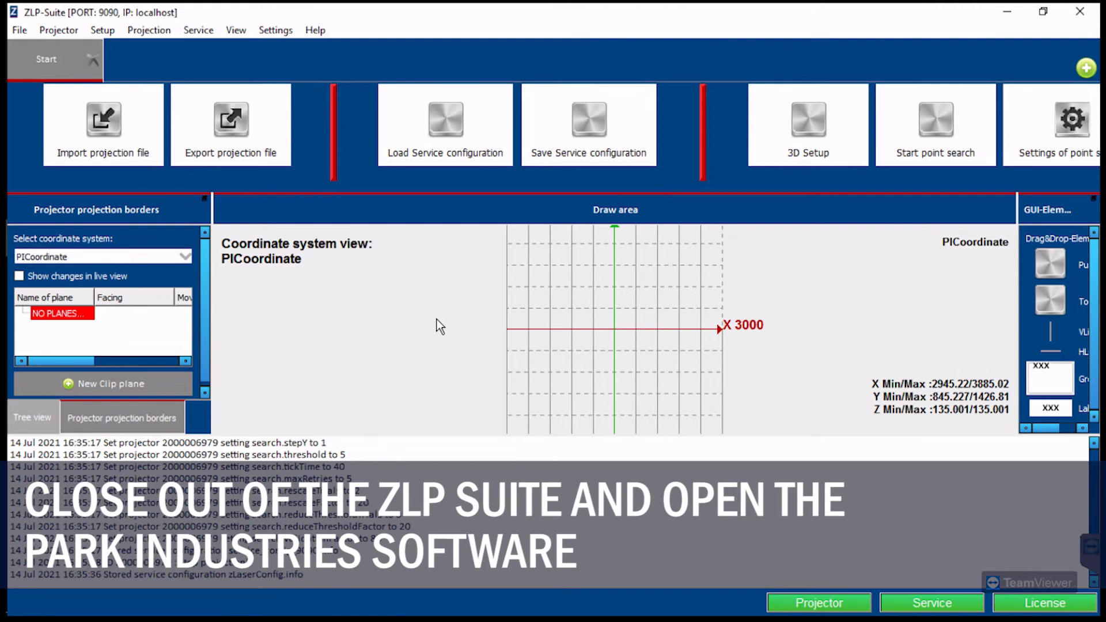
Step: Close ZLP-Suite and show the Laser panel in the Titan Operate screen
left_click(1080, 12)
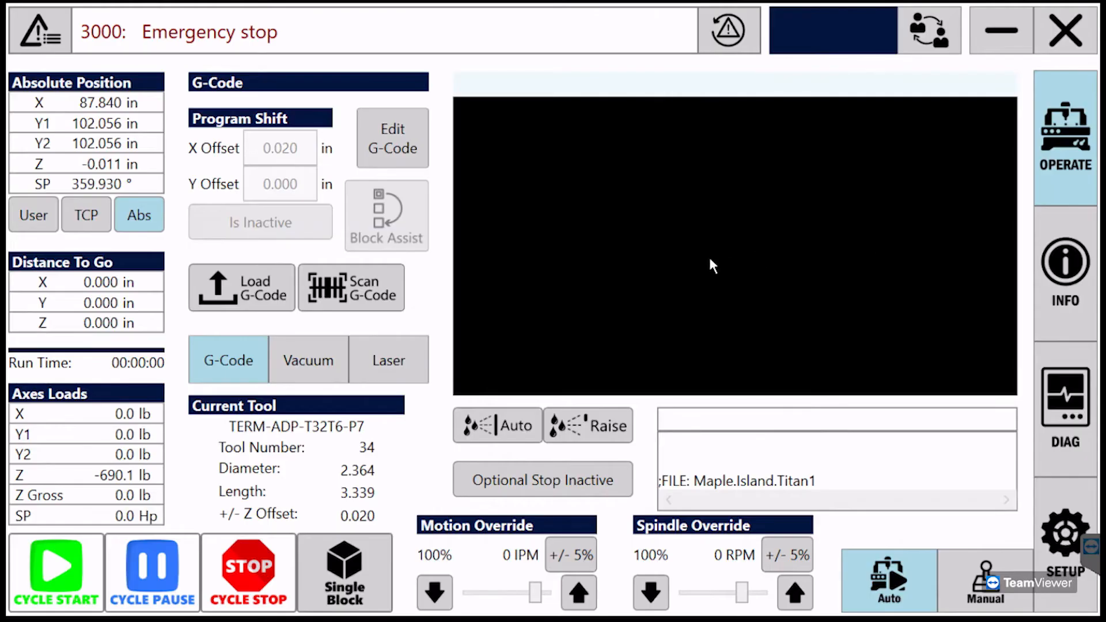
left_click(387, 360)
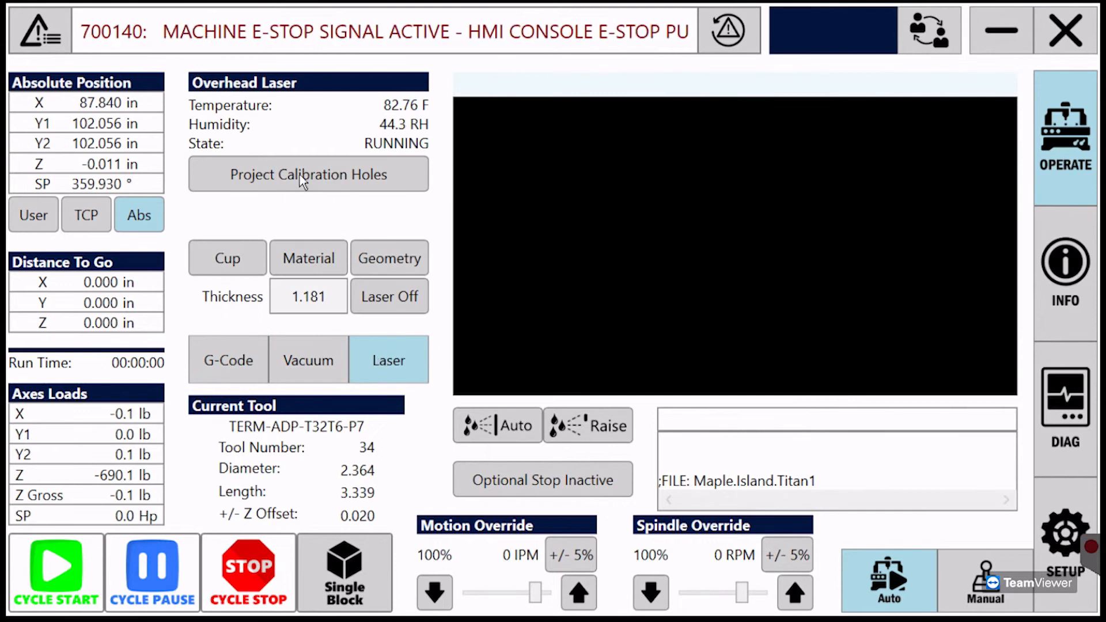